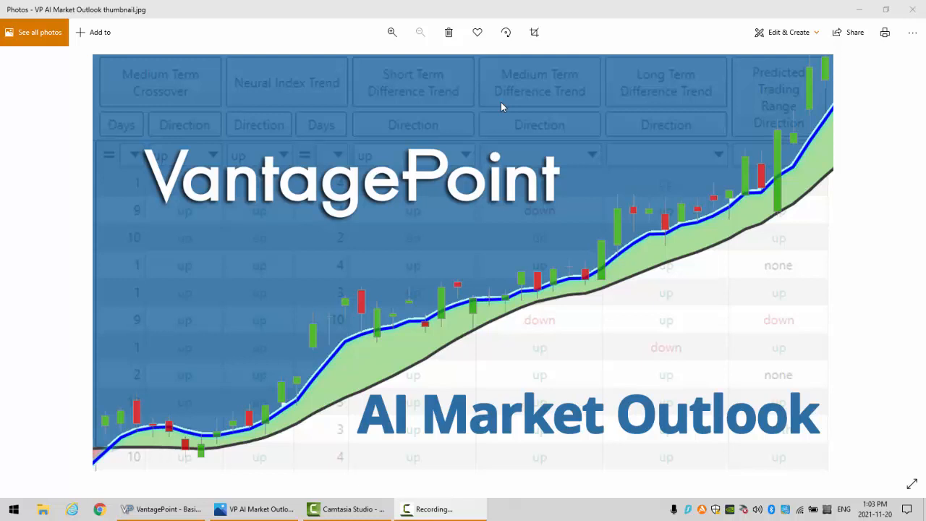
Switch from the Photos viewer to VantagePoint's U.S. Dollar Index daily predictive chart
left_click(161, 509)
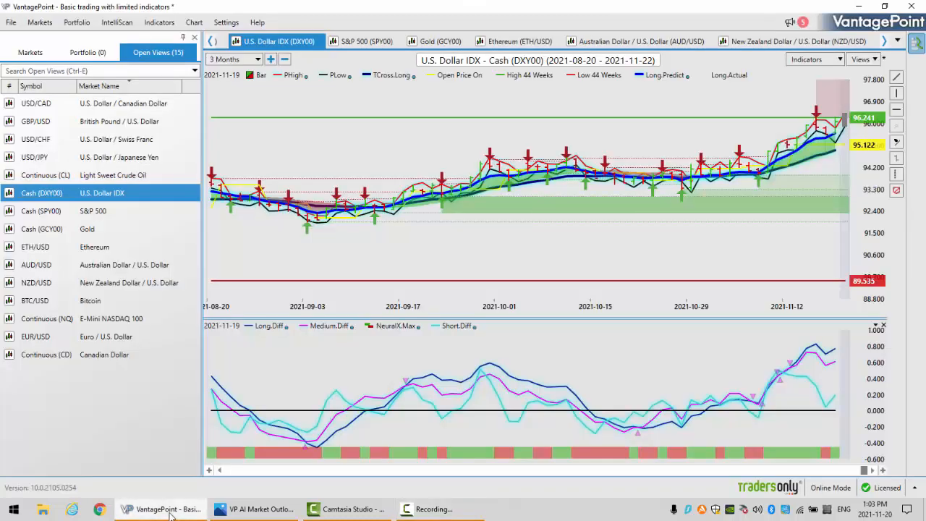
mouse_move(615, 150)
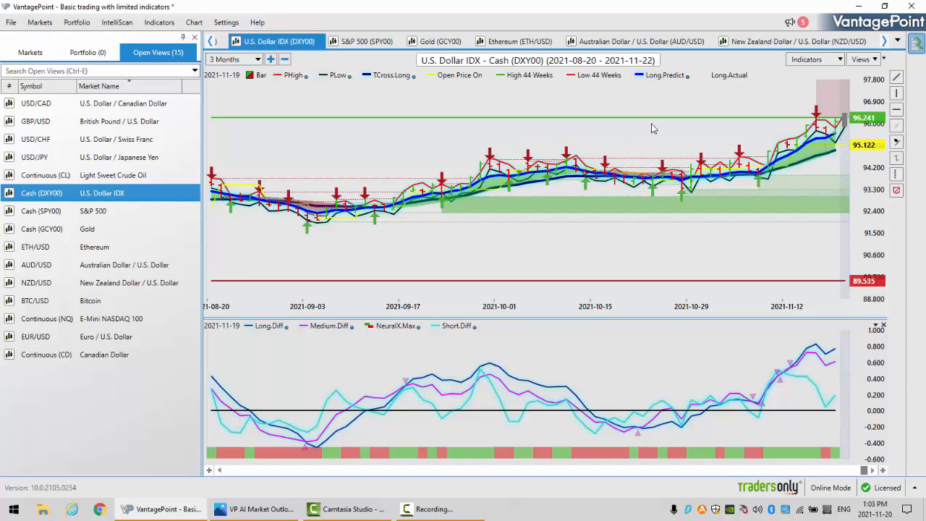
mouse_move(815, 59)
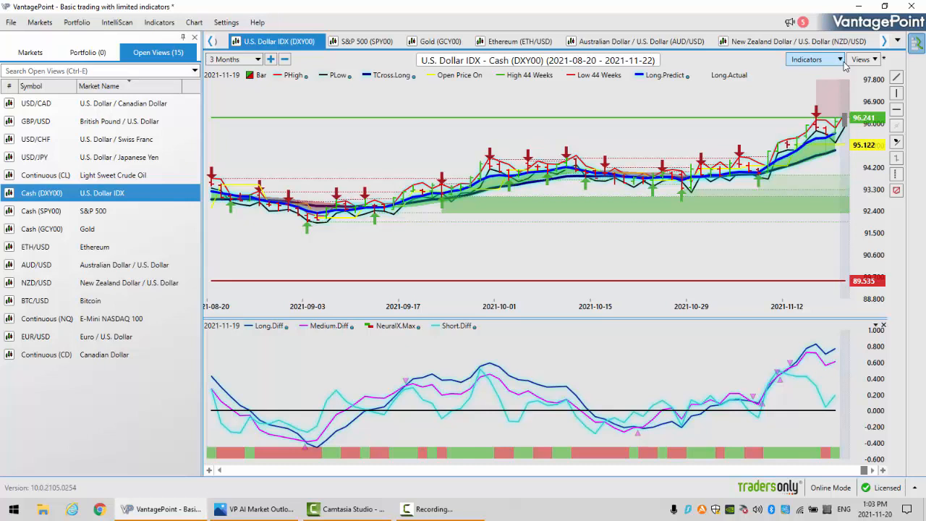
left_click(806, 60)
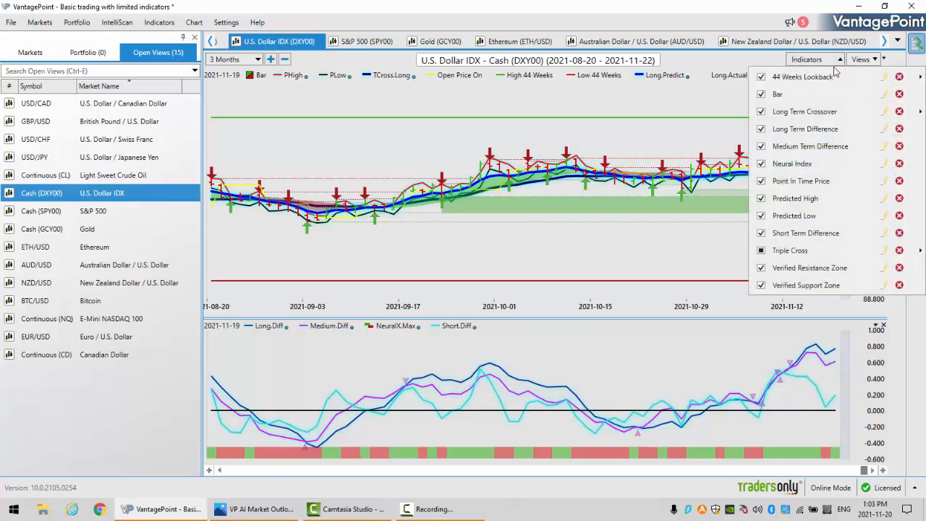
left_click(802, 76)
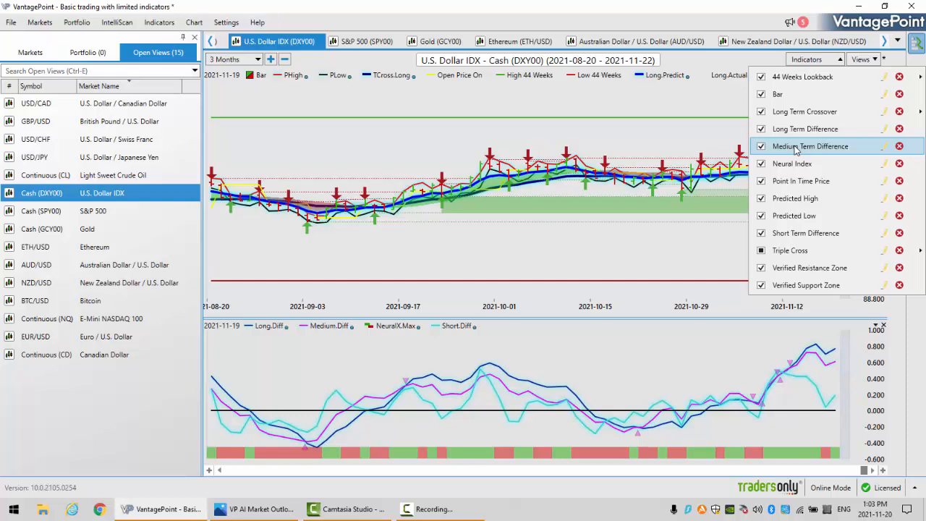
mouse_move(788, 181)
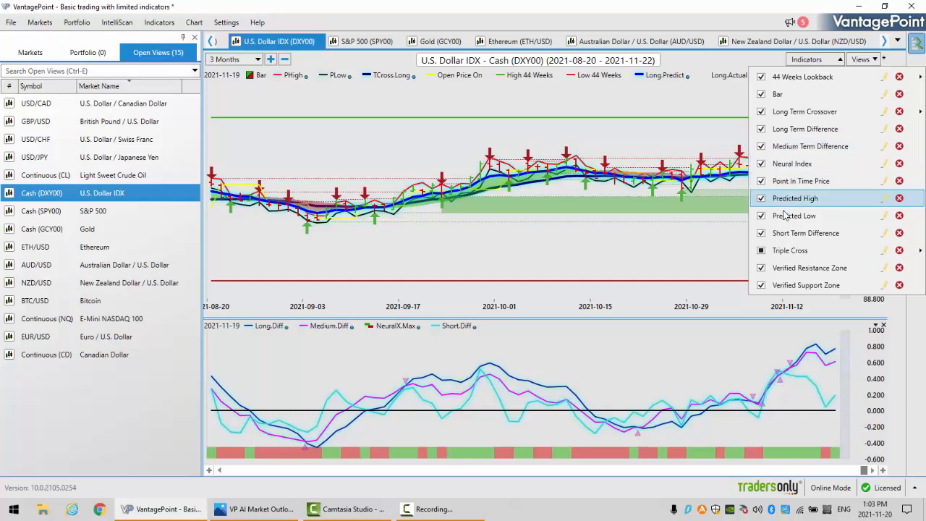
left_click(761, 250)
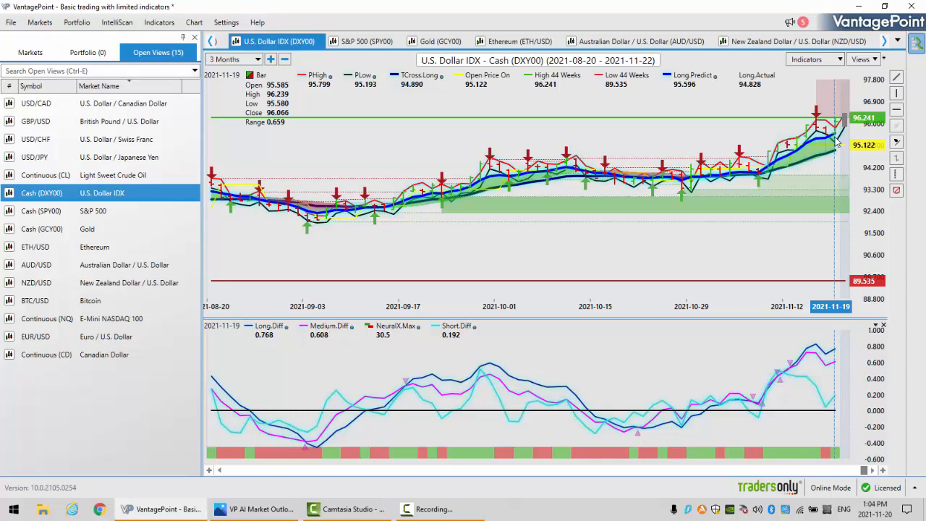
mouse_move(827, 152)
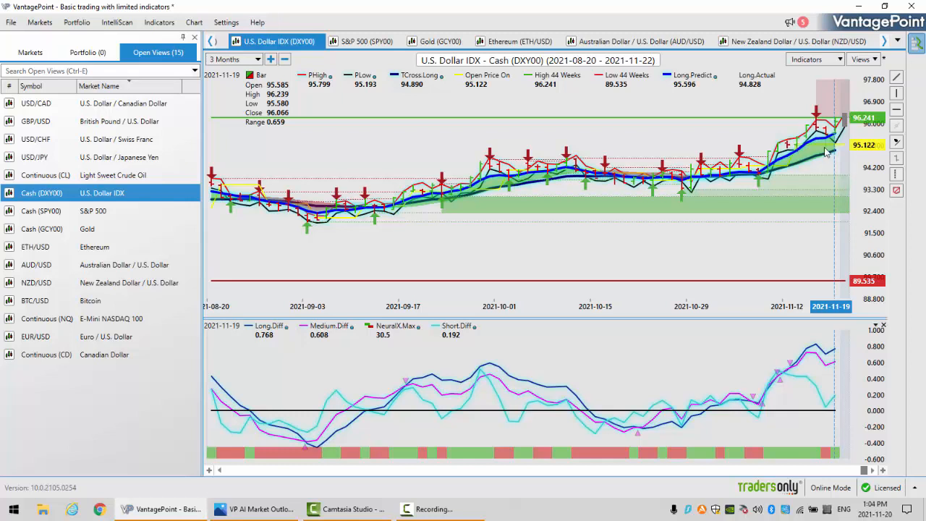
mouse_move(832, 152)
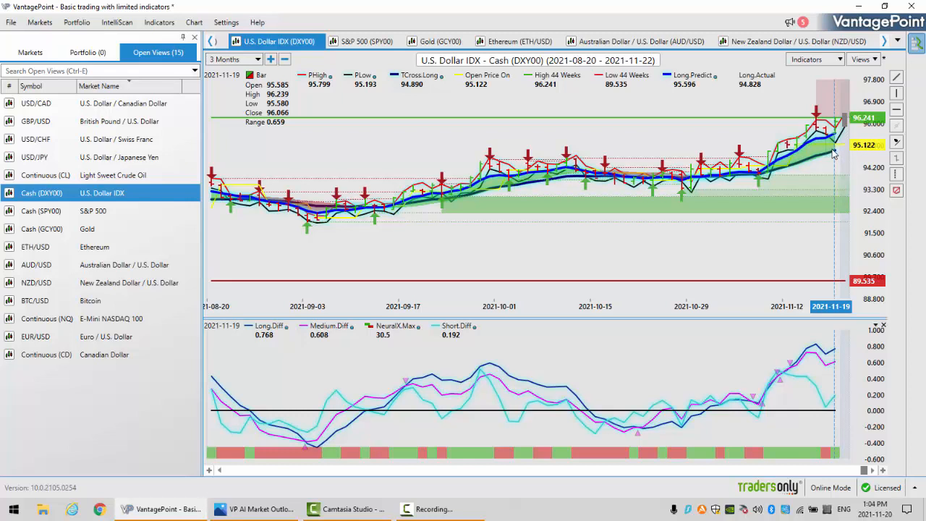
mouse_move(817, 138)
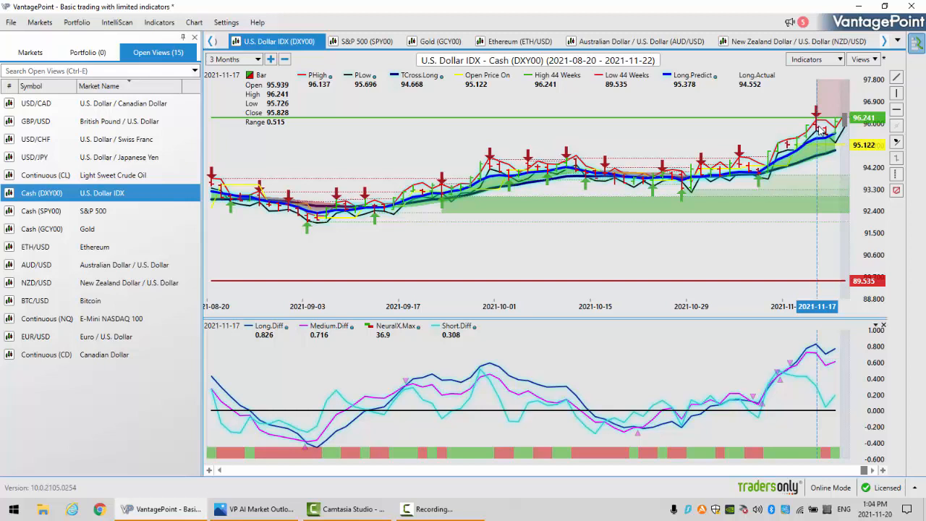
mouse_move(839, 132)
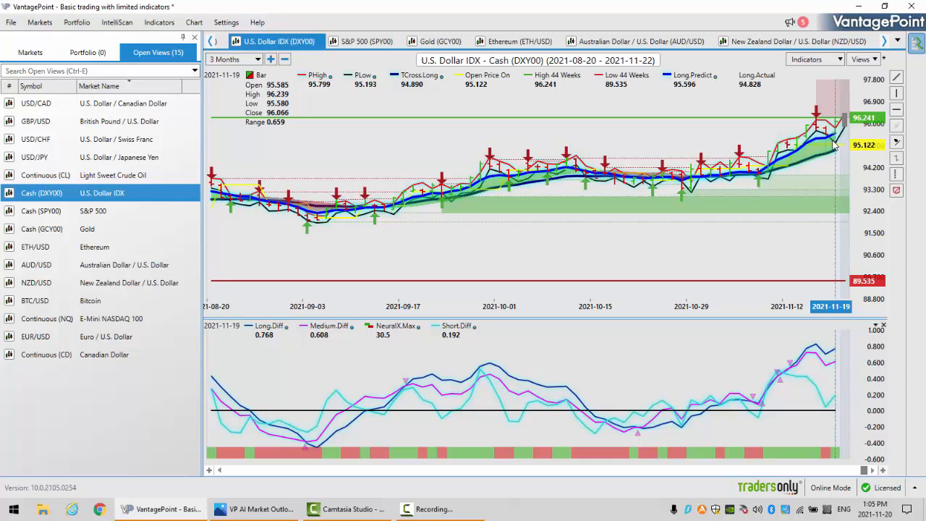
mouse_move(837, 158)
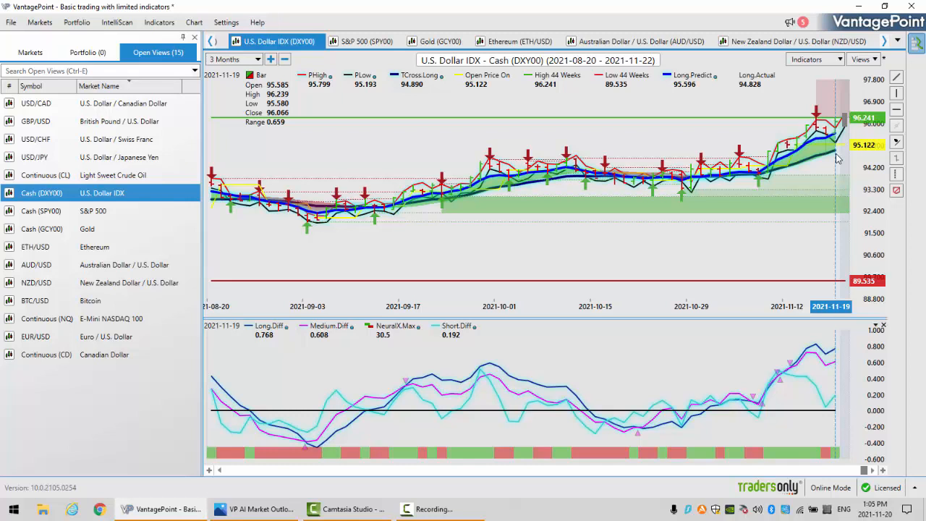
mouse_move(826, 136)
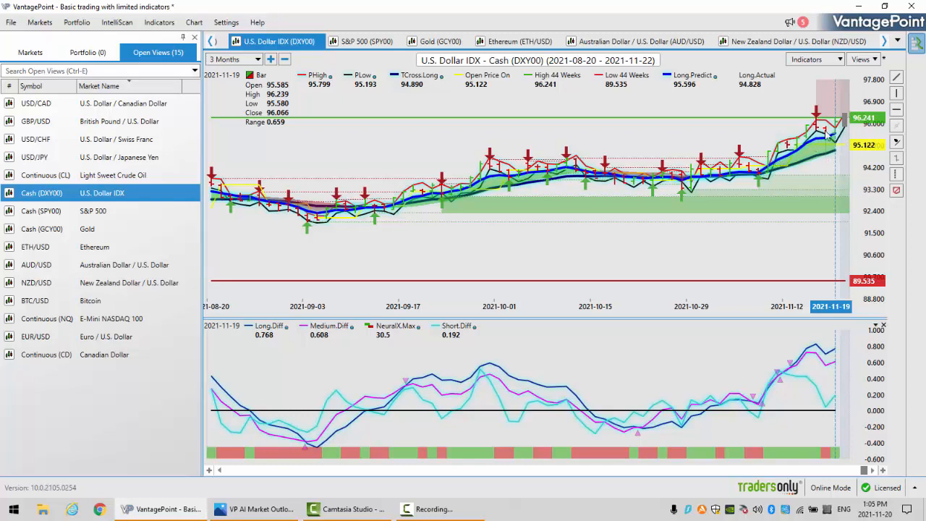
mouse_move(836, 151)
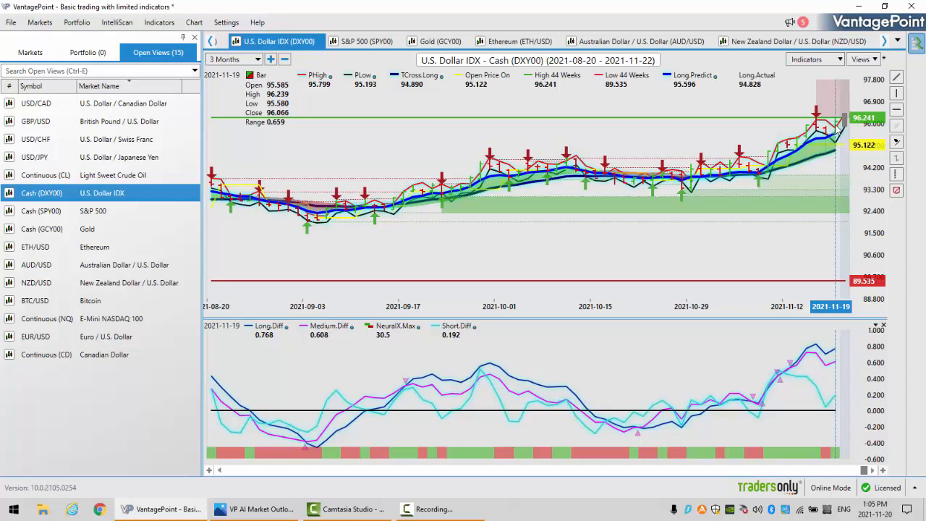
mouse_move(837, 134)
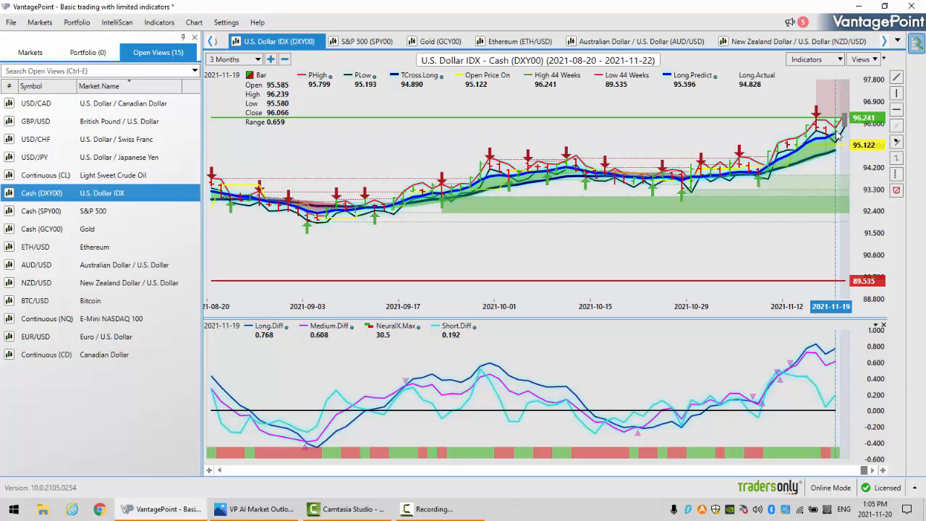
mouse_move(432, 85)
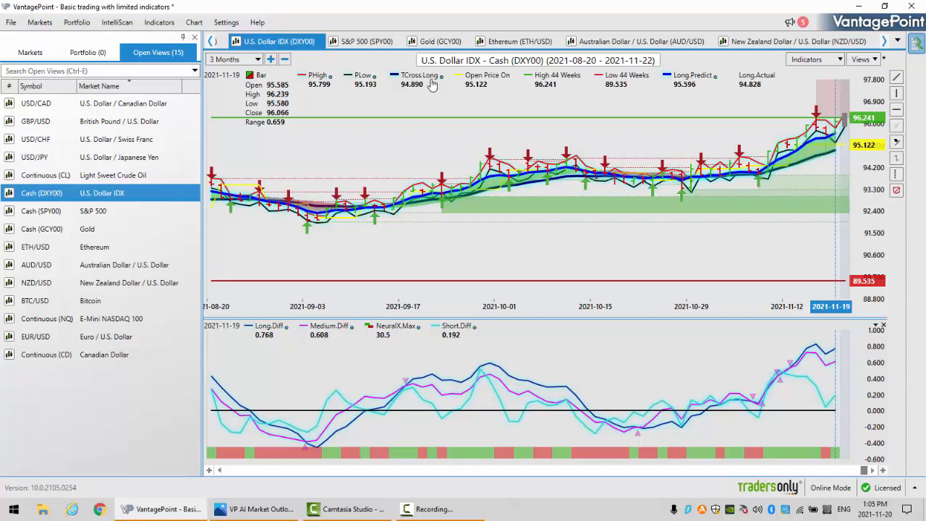
mouse_move(547, 81)
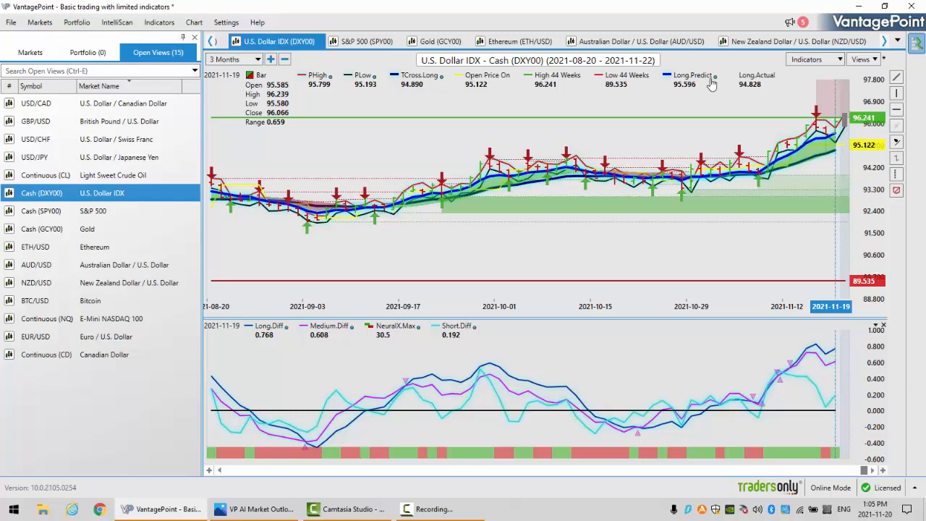
mouse_move(693, 94)
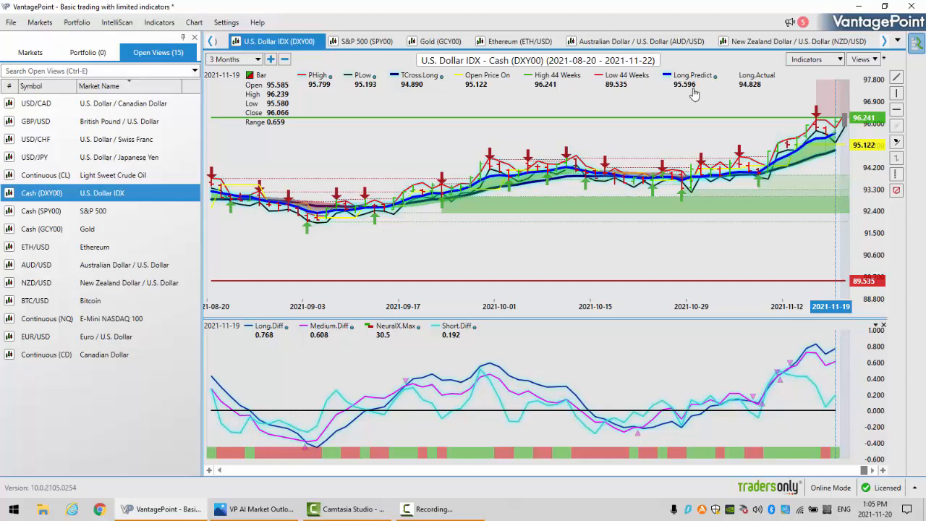
mouse_move(794, 374)
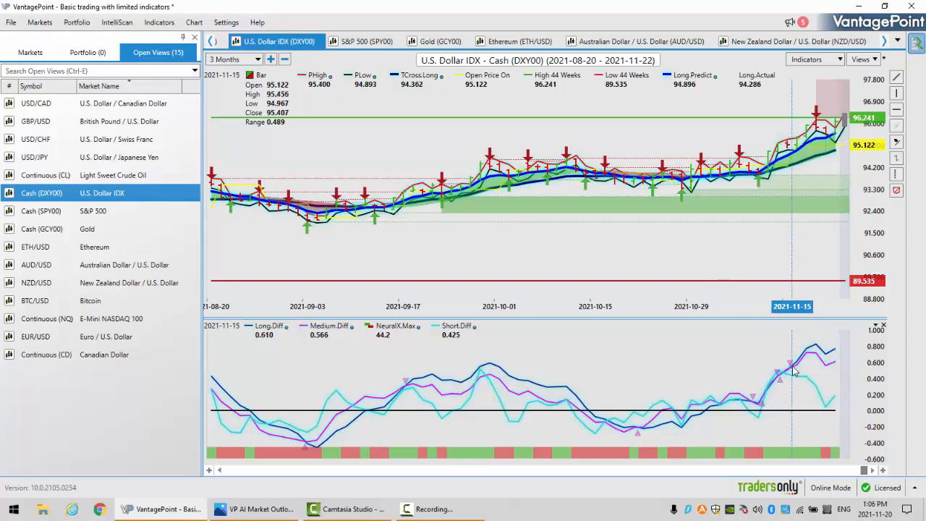
mouse_move(841, 176)
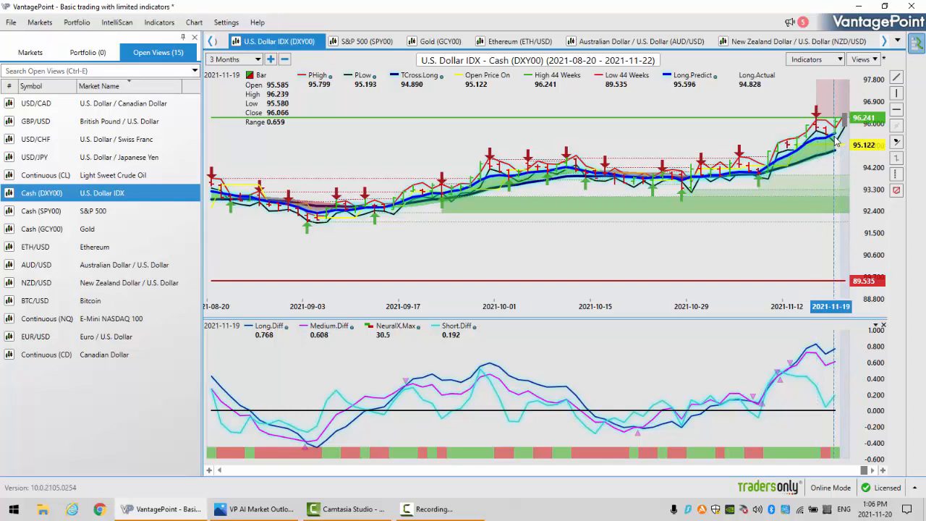
mouse_move(769, 91)
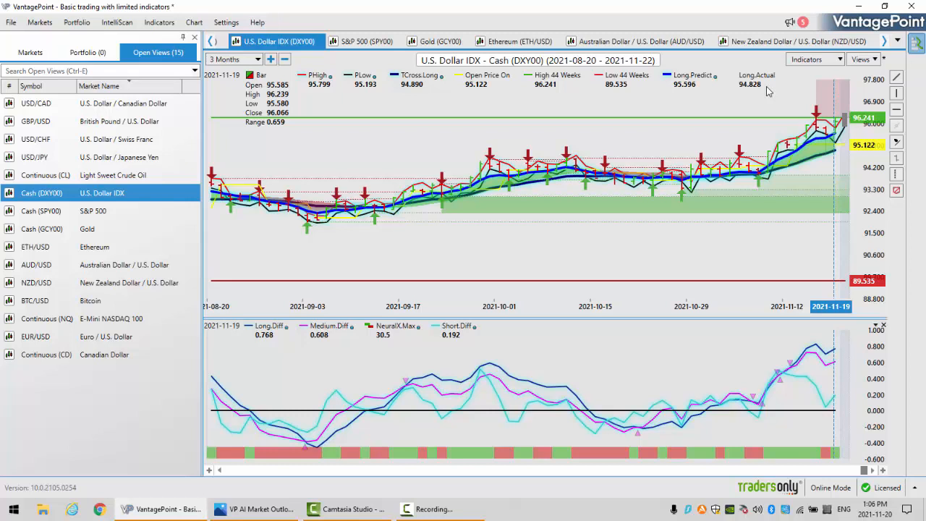
mouse_move(421, 94)
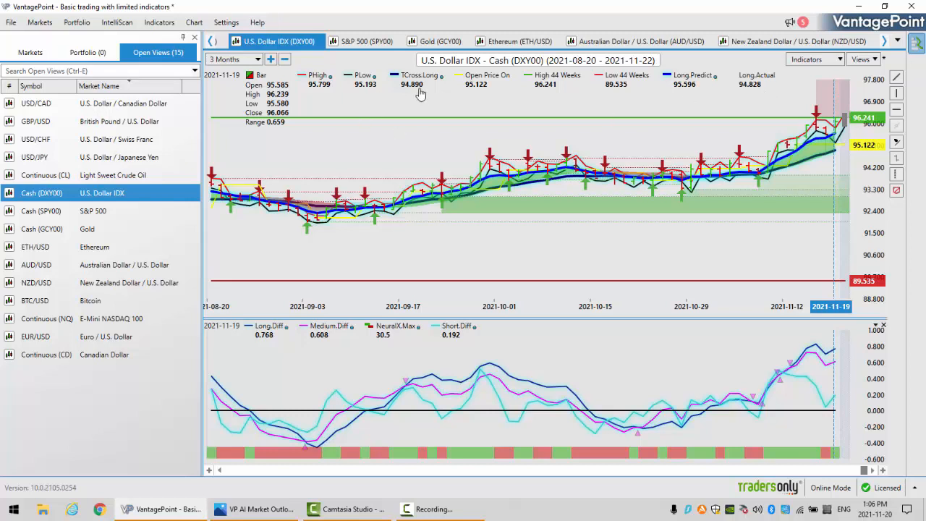
mouse_move(421, 94)
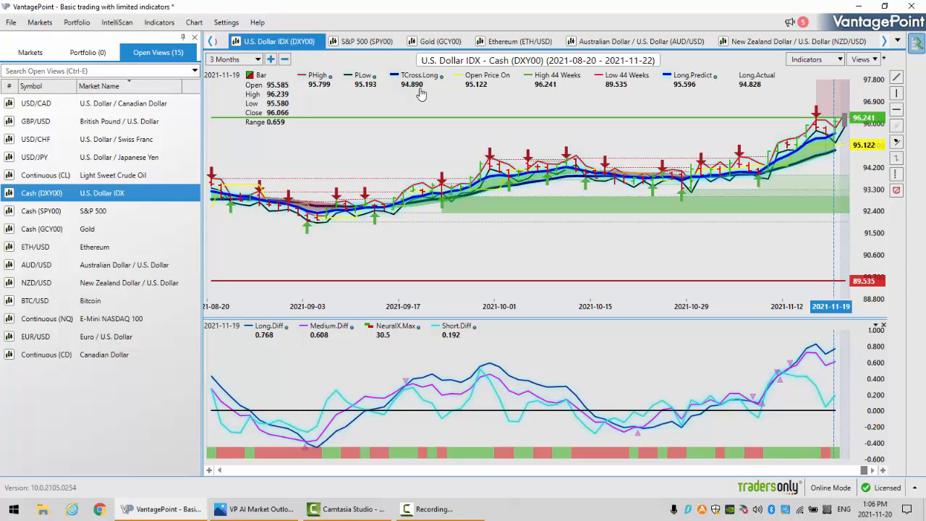
mouse_move(421, 94)
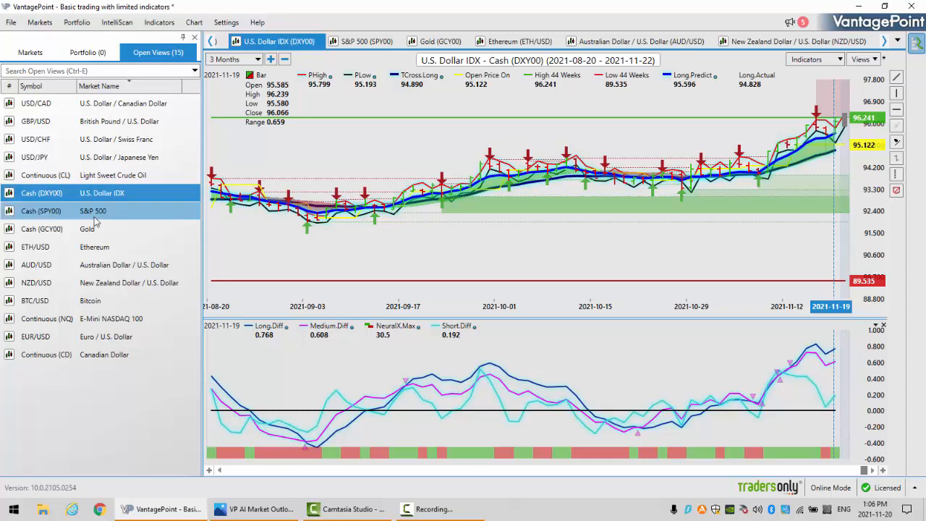
Replace the Dollar Index with the Gold cash (GCY00) daily predictive chart
left_click(41, 229)
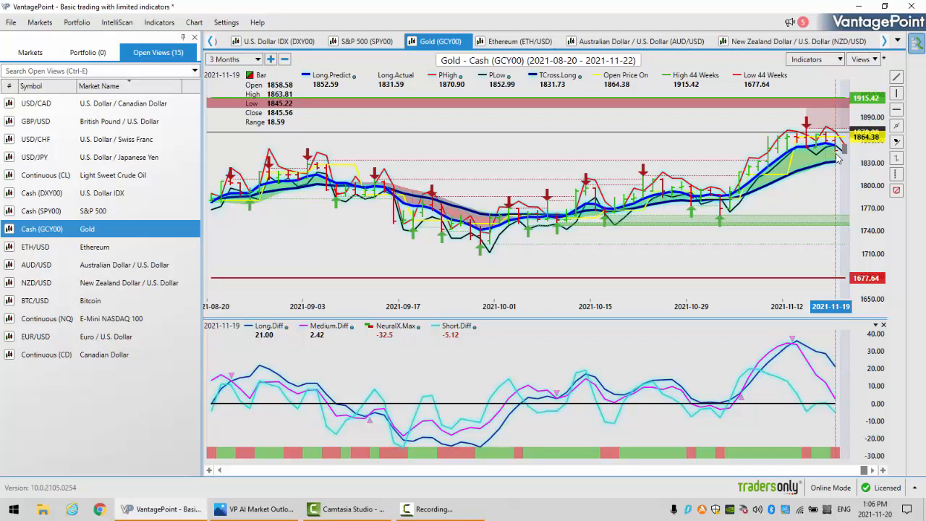
mouse_move(806, 145)
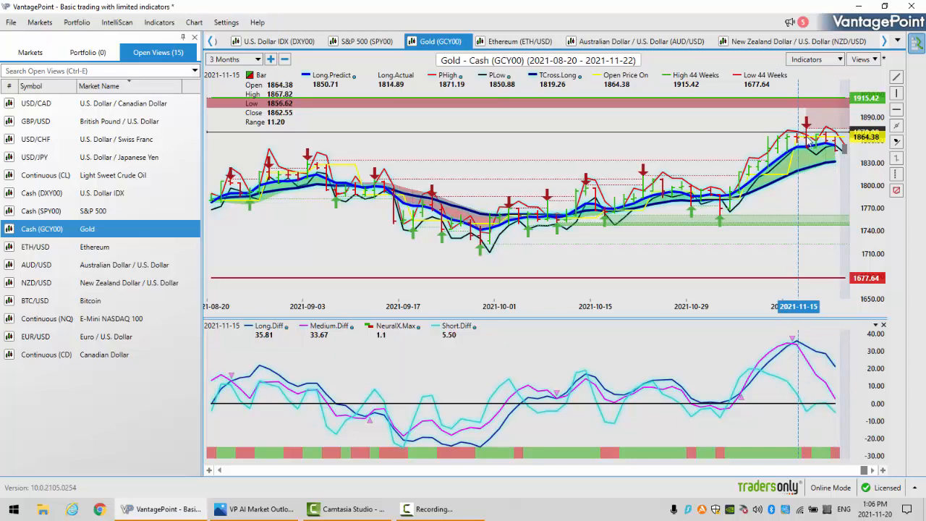
mouse_move(805, 347)
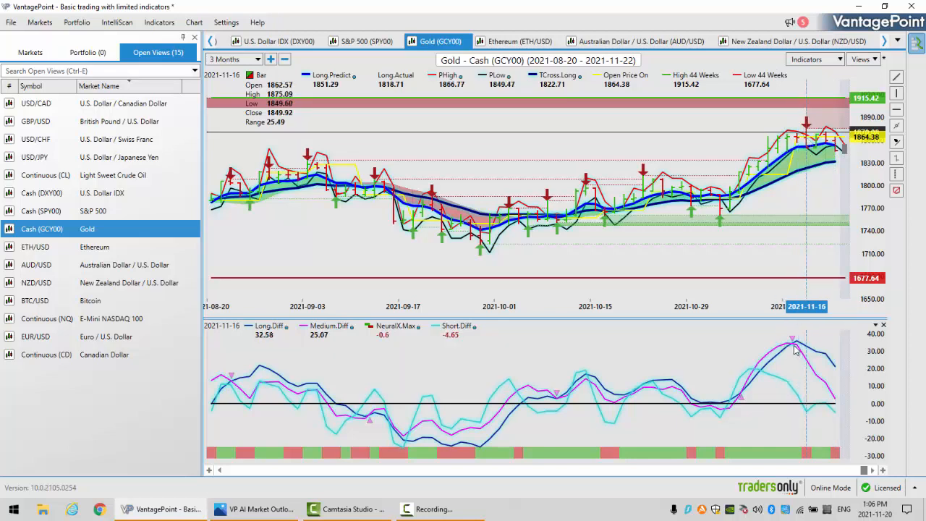
mouse_move(793, 348)
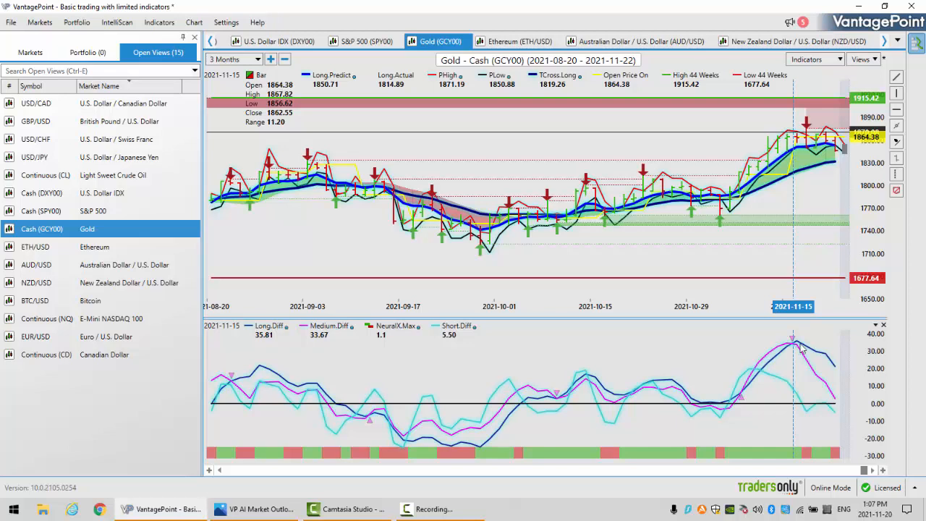
mouse_move(799, 370)
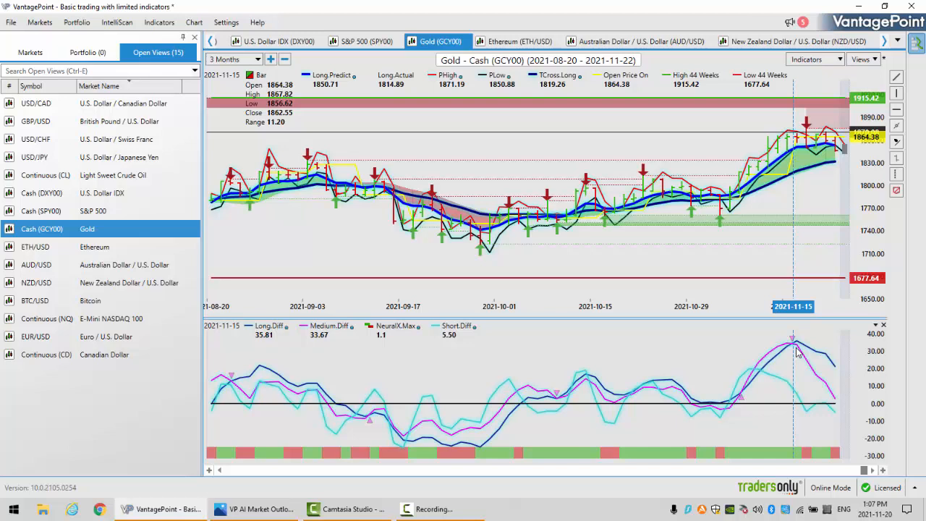
mouse_move(796, 129)
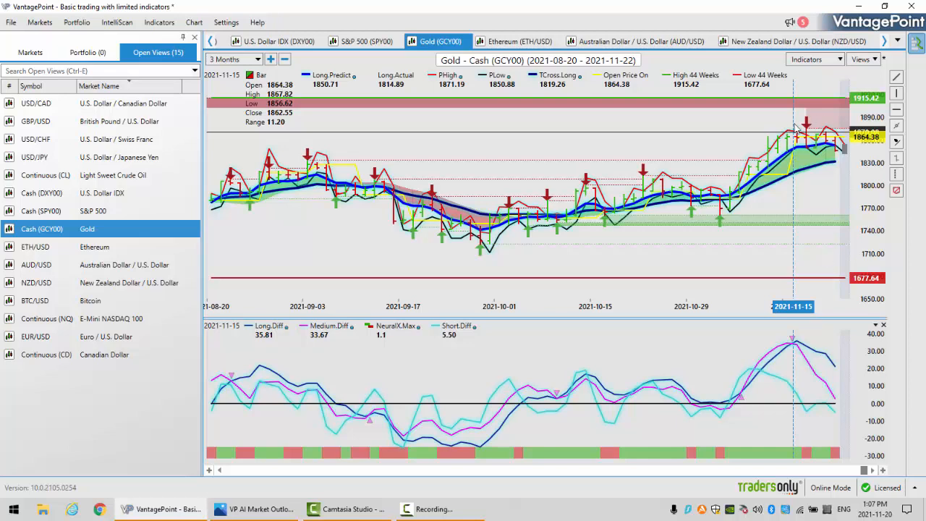
mouse_move(839, 161)
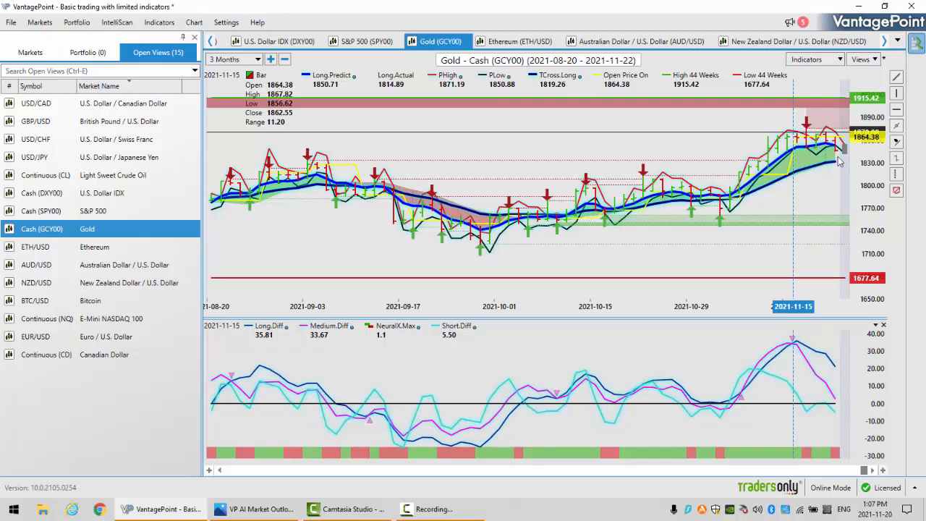
mouse_move(813, 148)
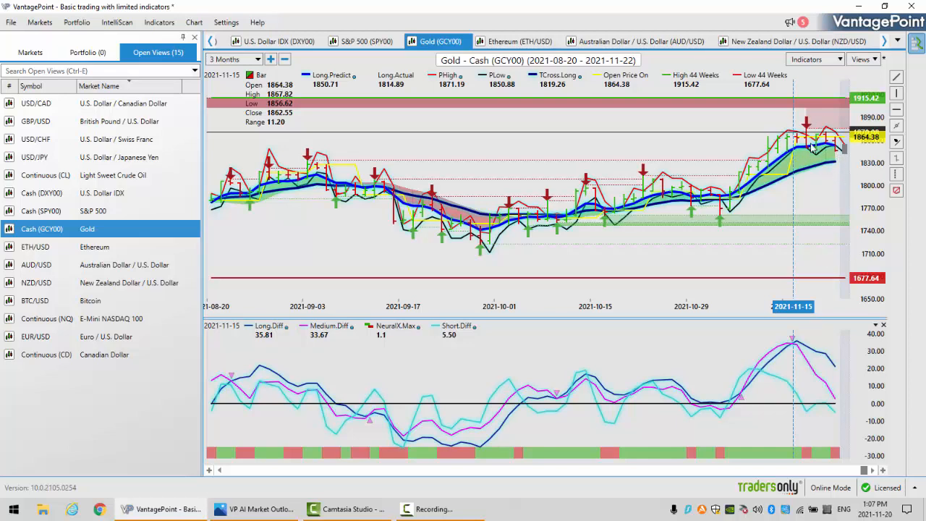
mouse_move(832, 155)
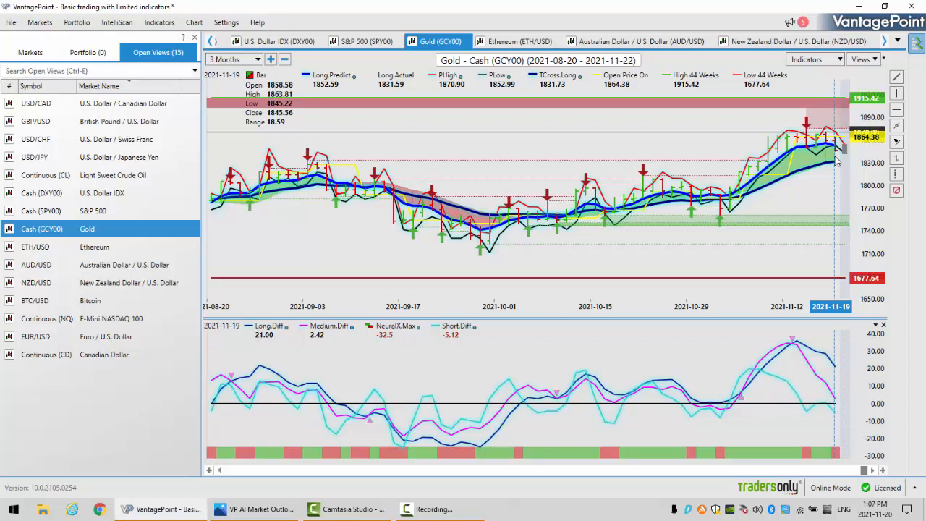
mouse_move(671, 97)
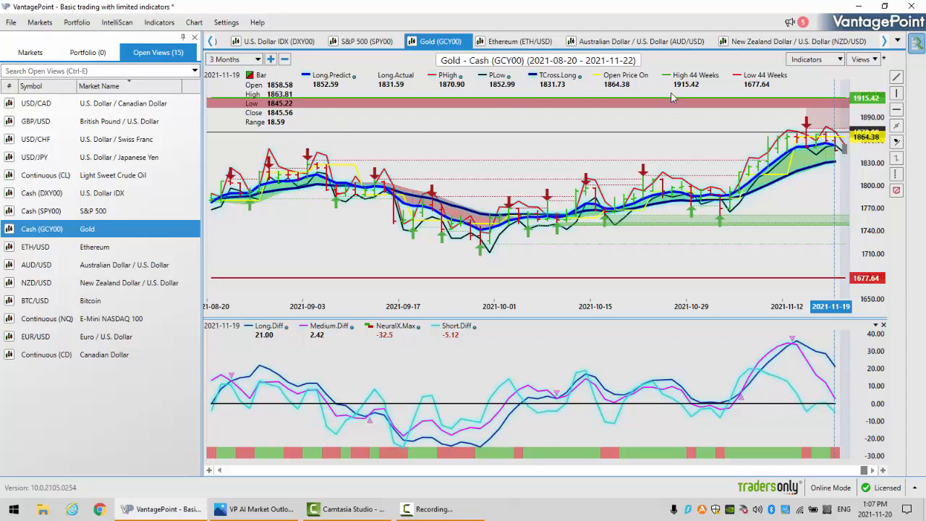
mouse_move(558, 90)
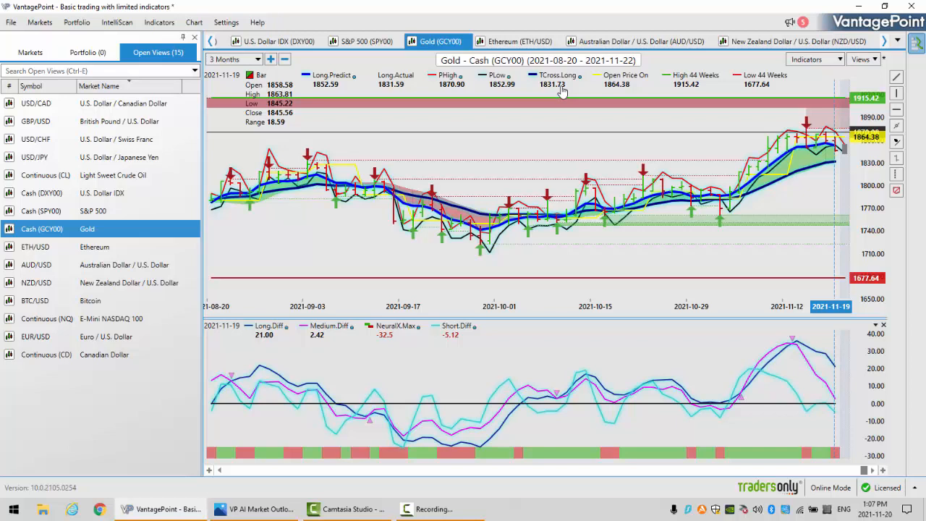
mouse_move(479, 120)
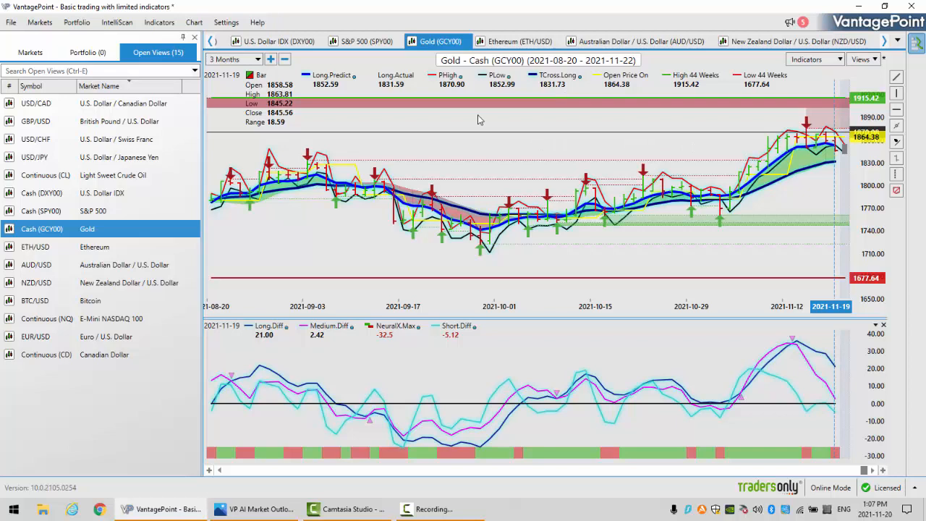
mouse_move(563, 96)
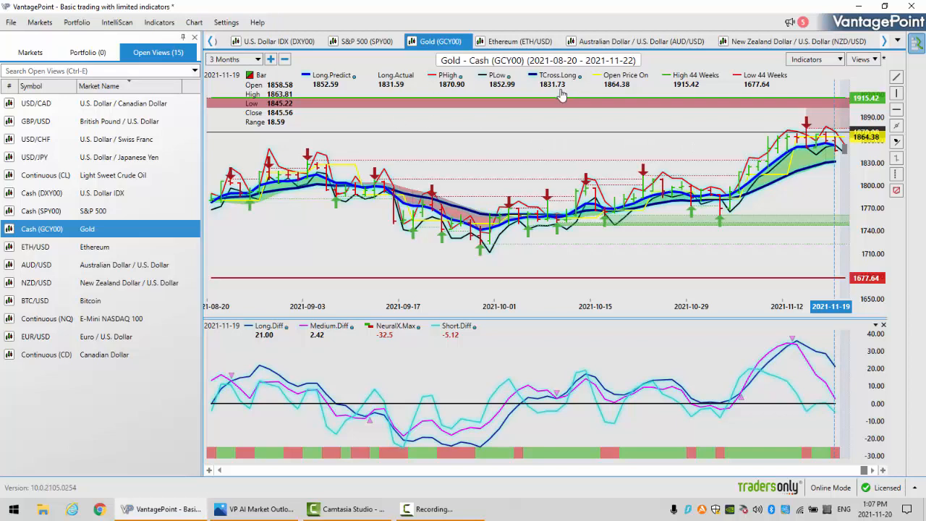
mouse_move(561, 96)
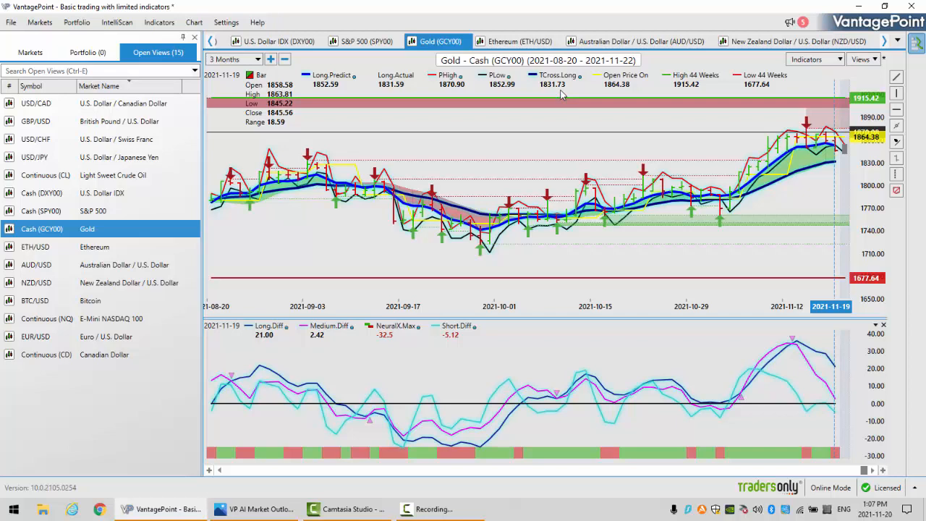
mouse_move(627, 136)
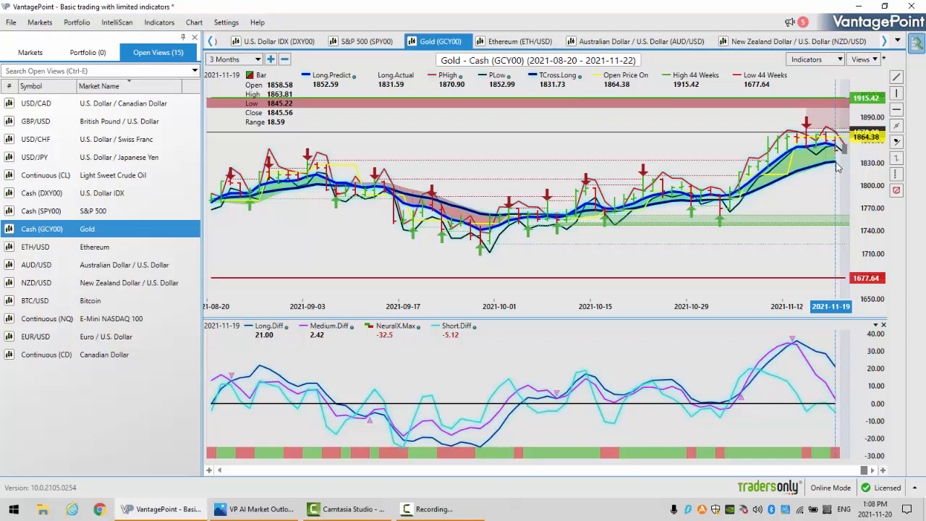
Replace the Gold chart with the S&P 500 daily chart from Open Views
left_click(41, 210)
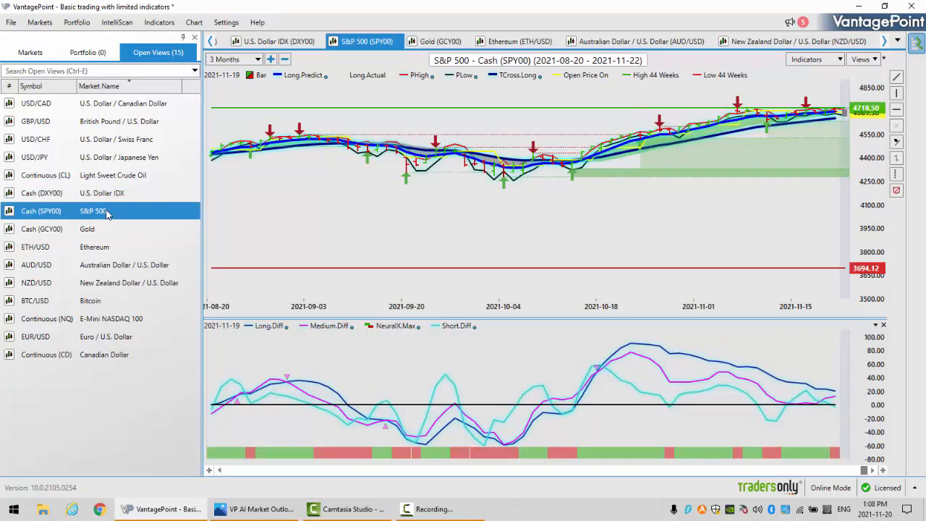
mouse_move(839, 122)
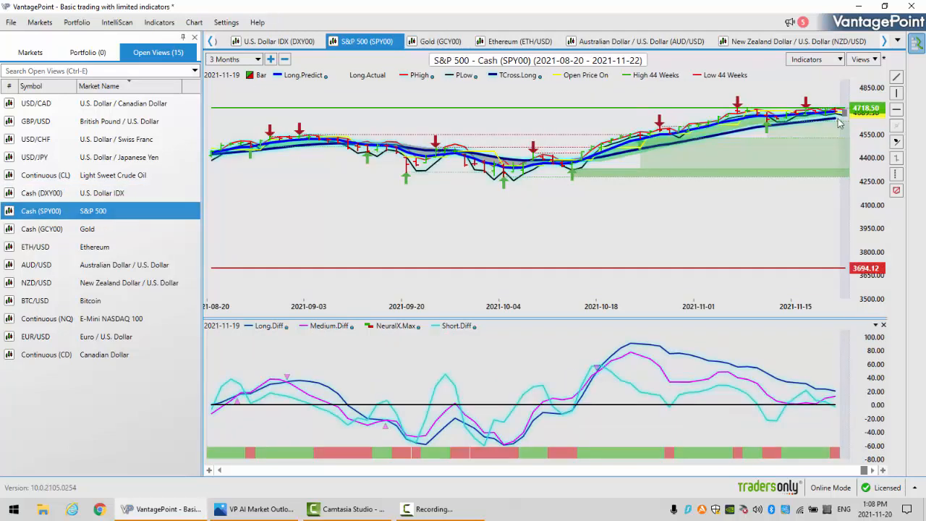
mouse_move(836, 120)
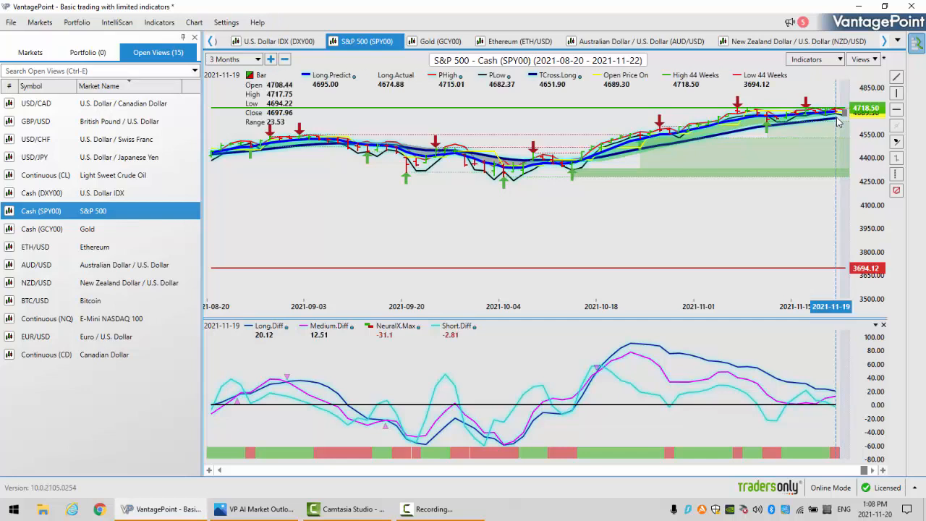
mouse_move(752, 114)
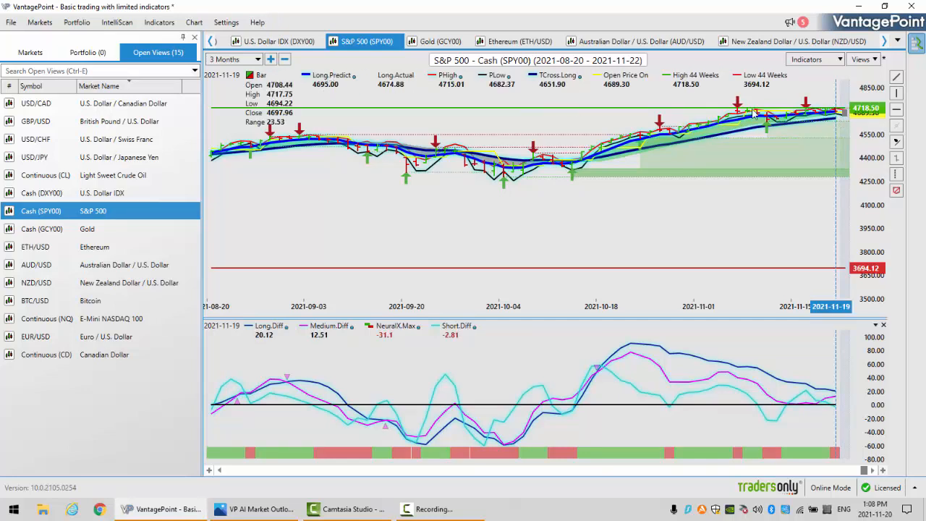
mouse_move(836, 124)
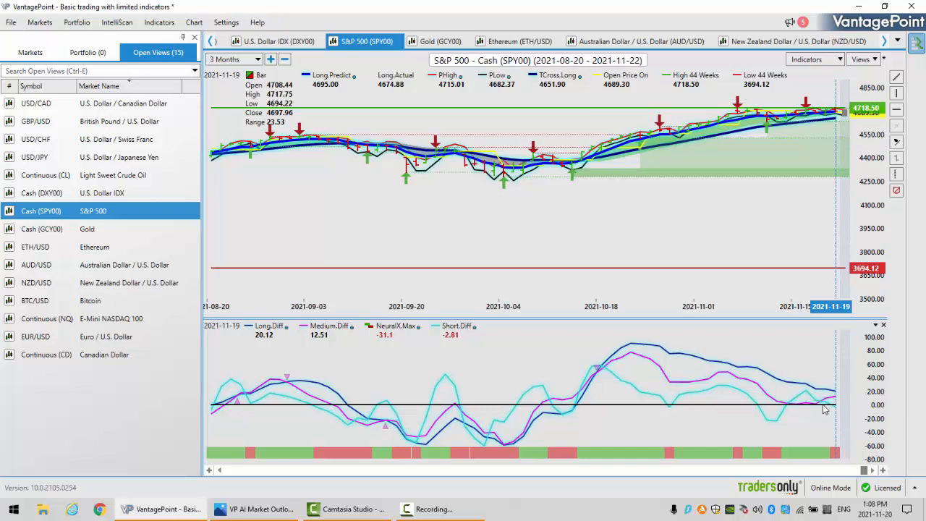
mouse_move(837, 396)
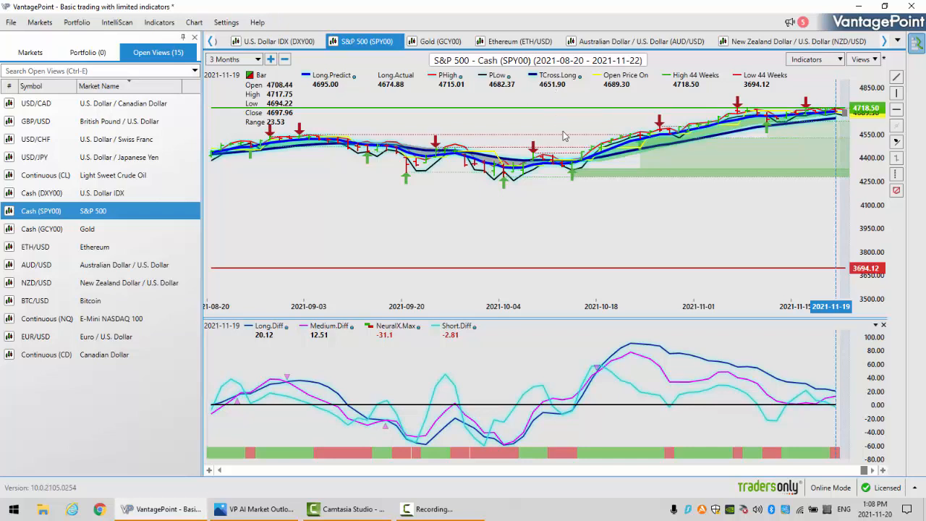
mouse_move(837, 395)
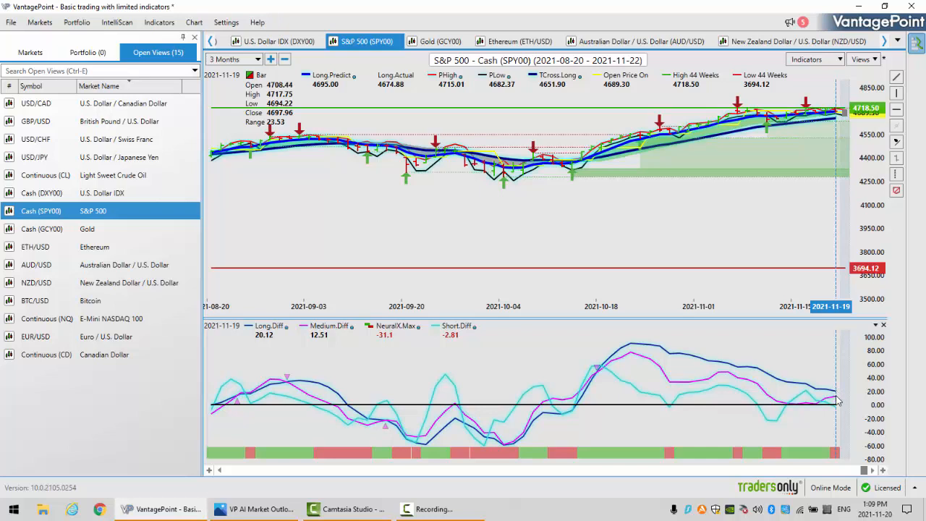
mouse_move(837, 448)
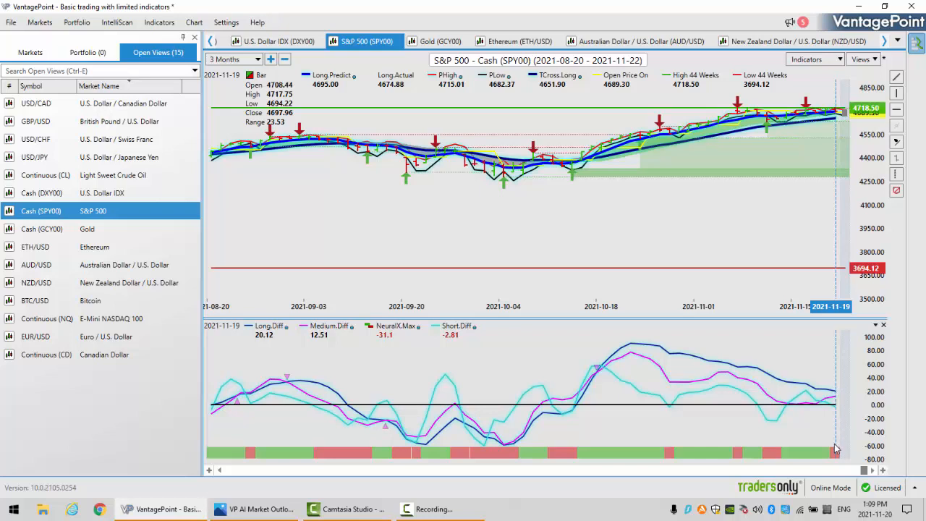
mouse_move(467, 303)
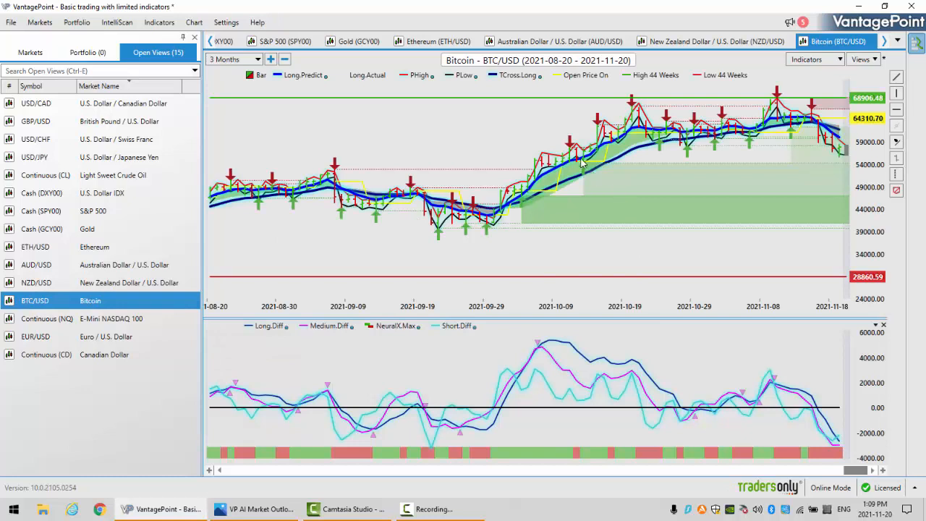
mouse_move(584, 165)
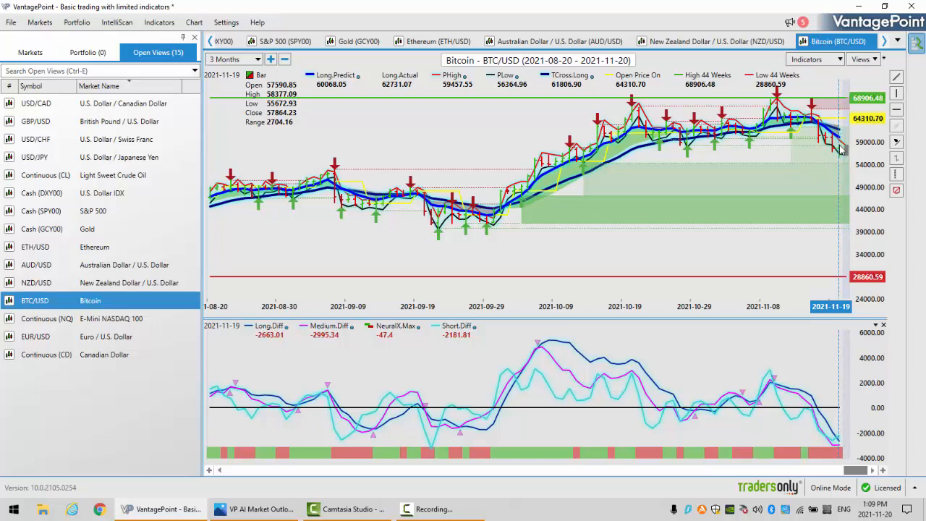
mouse_move(322, 96)
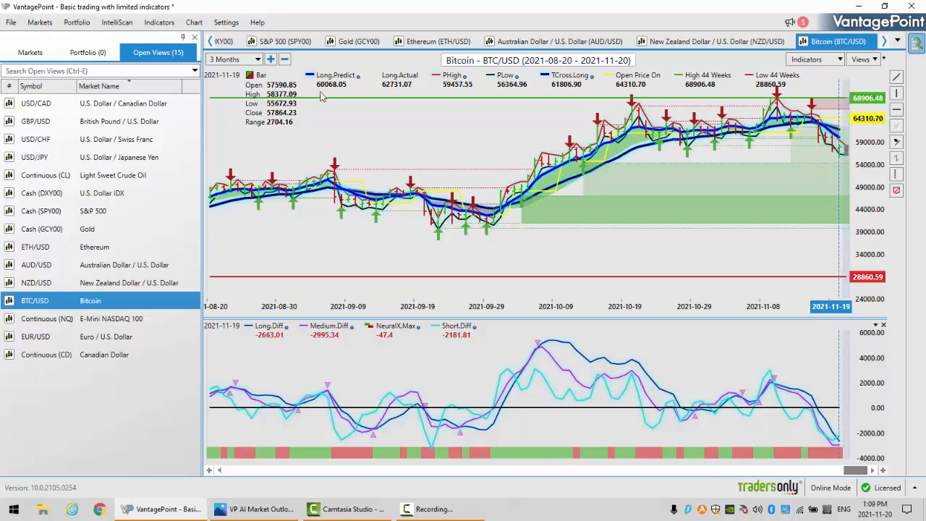
mouse_move(564, 97)
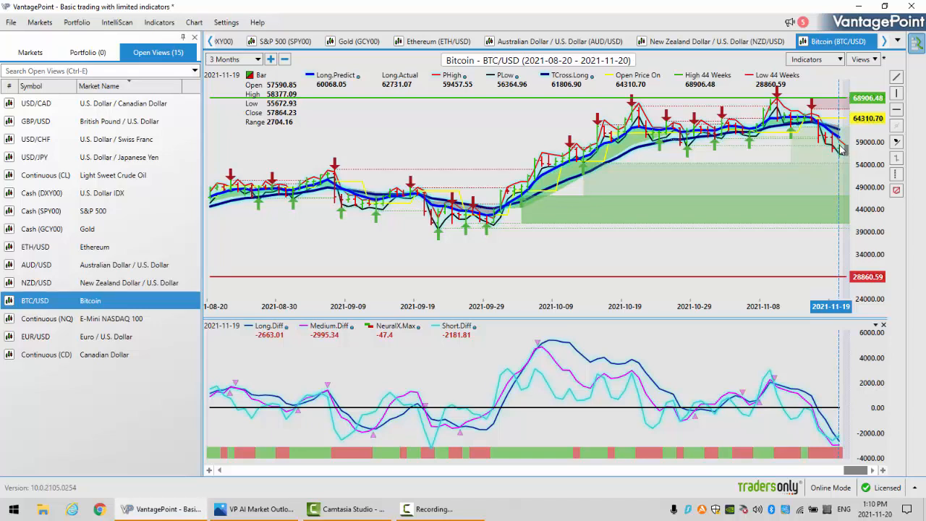
mouse_move(820, 416)
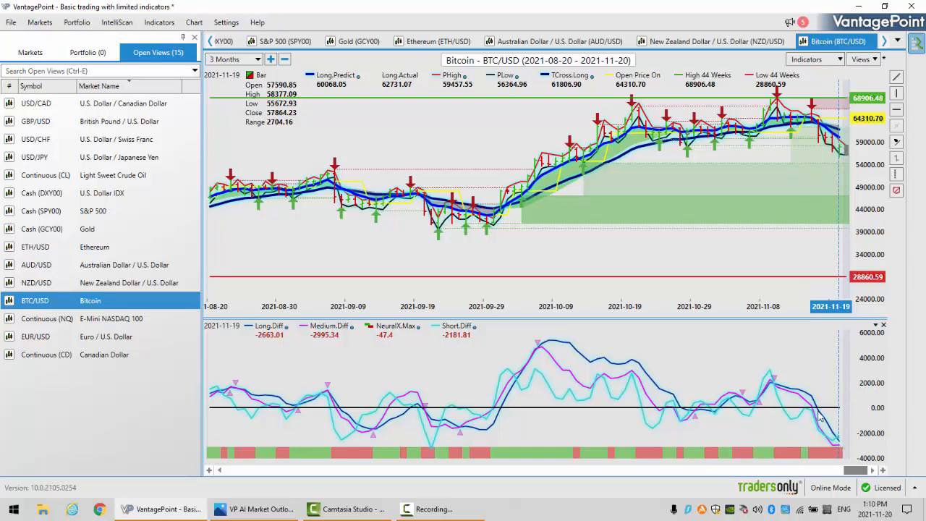
mouse_move(838, 454)
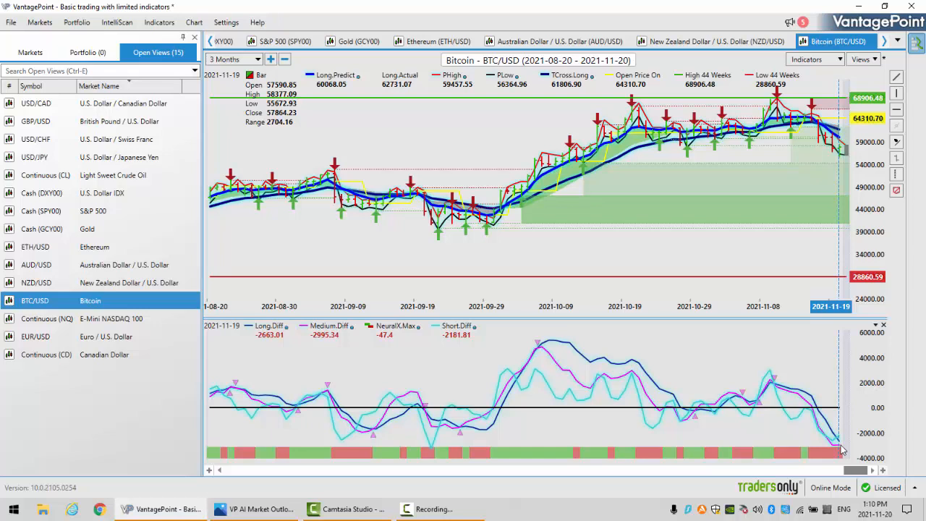
mouse_move(774, 379)
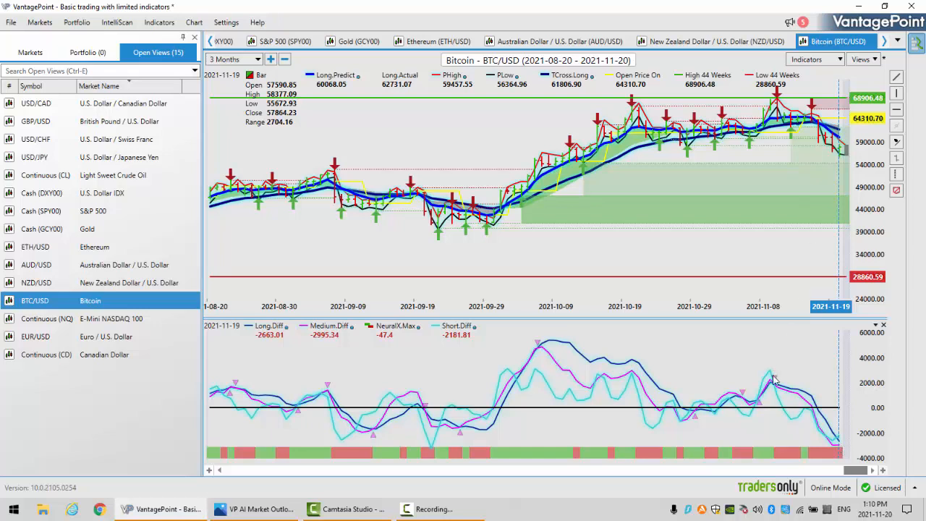
mouse_move(774, 304)
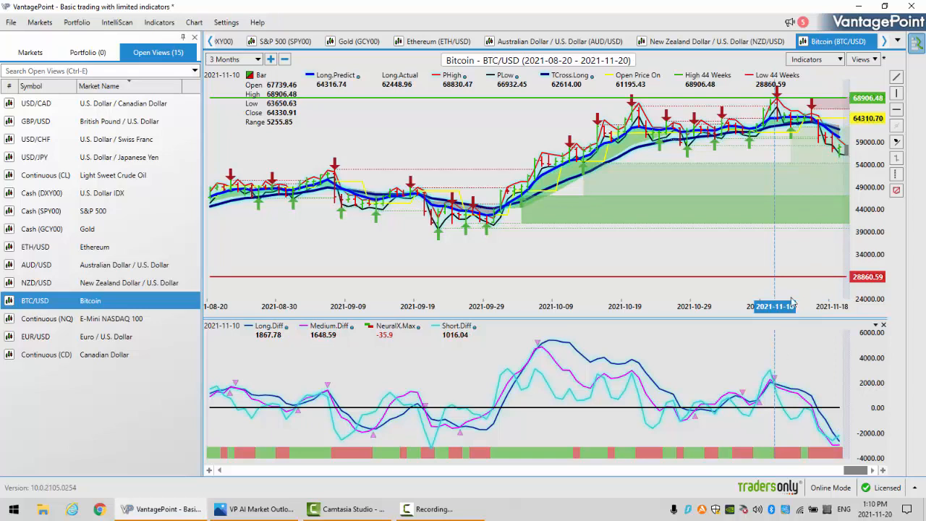
mouse_move(792, 303)
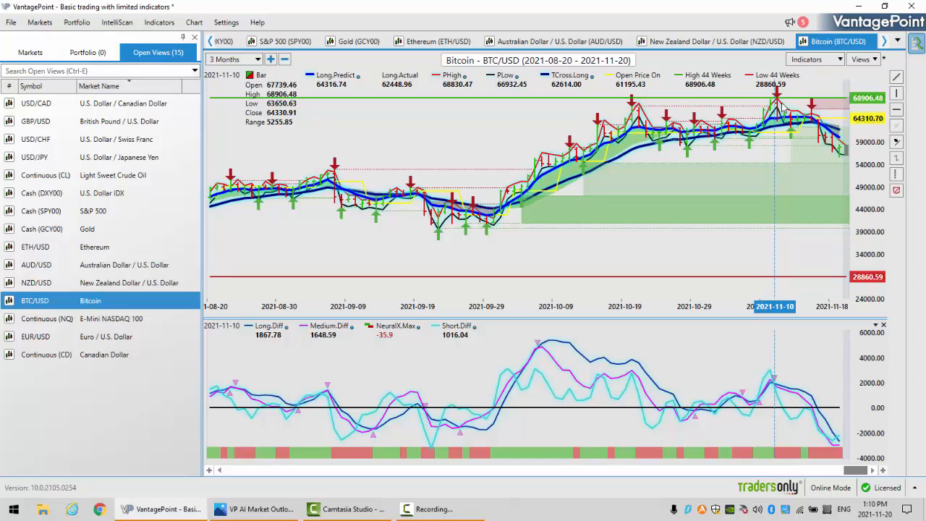
mouse_move(778, 380)
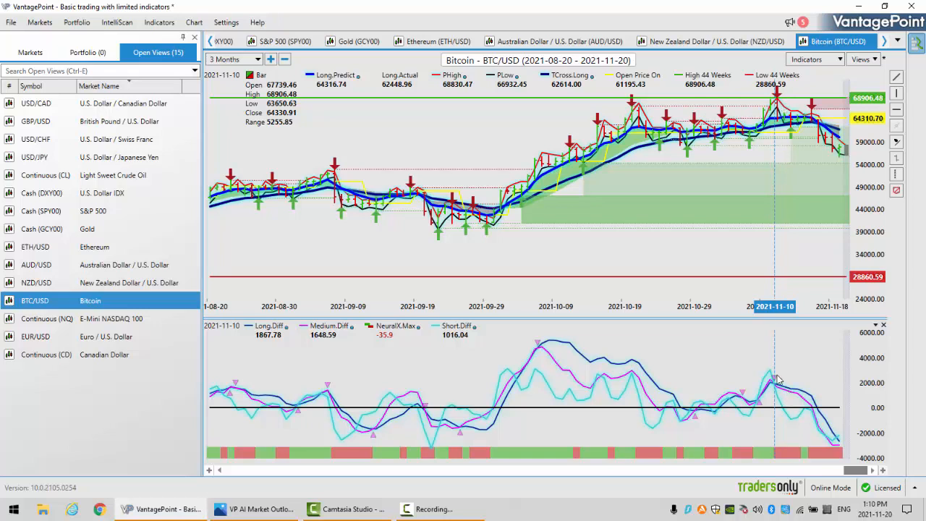
mouse_move(825, 441)
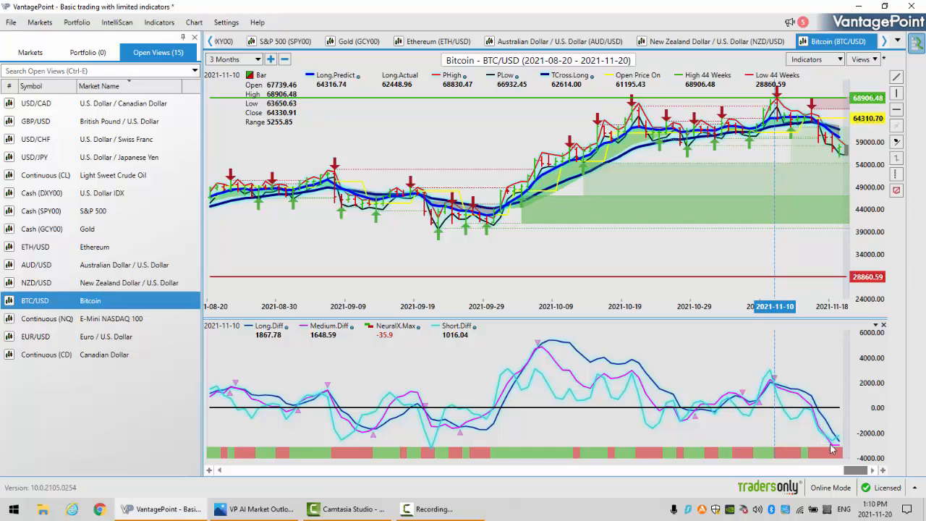
mouse_move(841, 450)
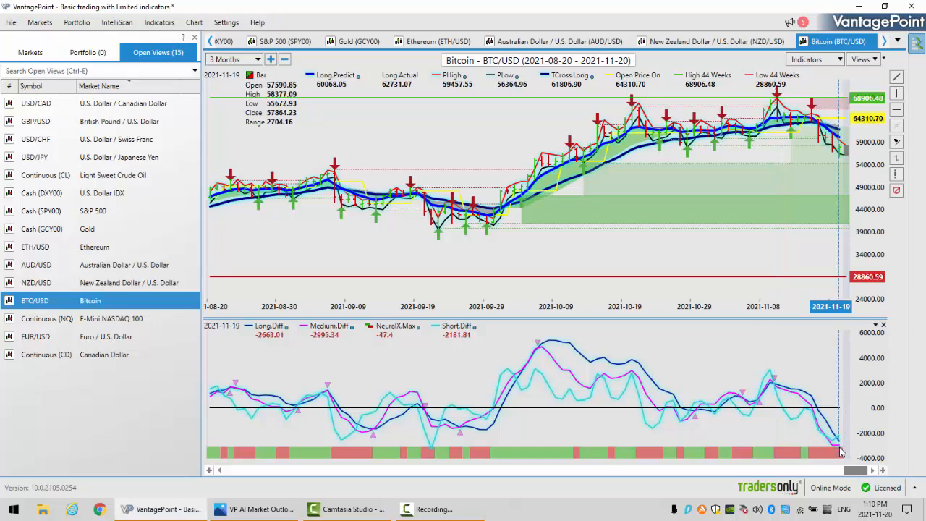
mouse_move(838, 451)
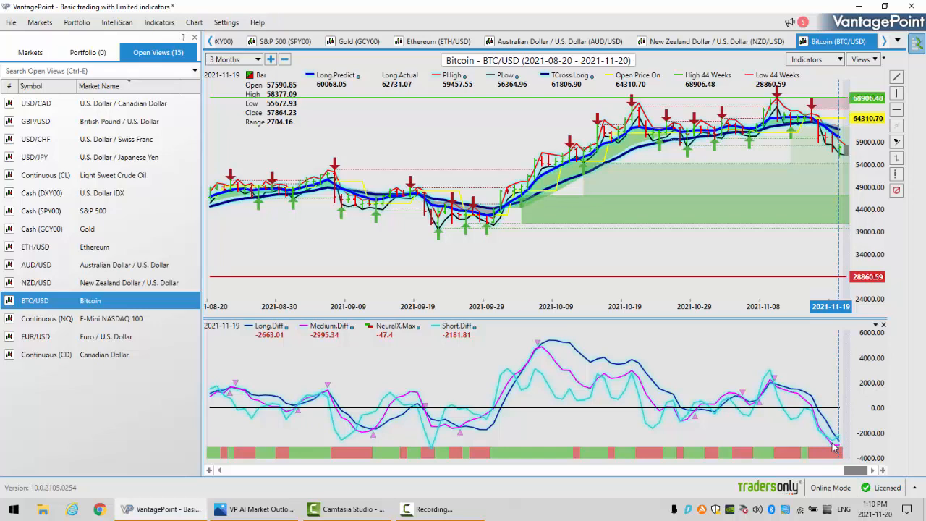
mouse_move(907, 178)
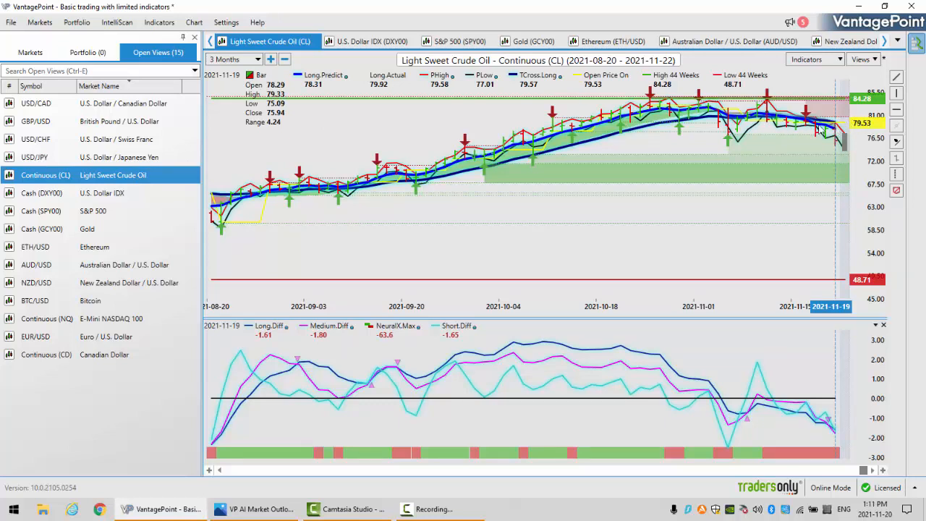
mouse_move(819, 129)
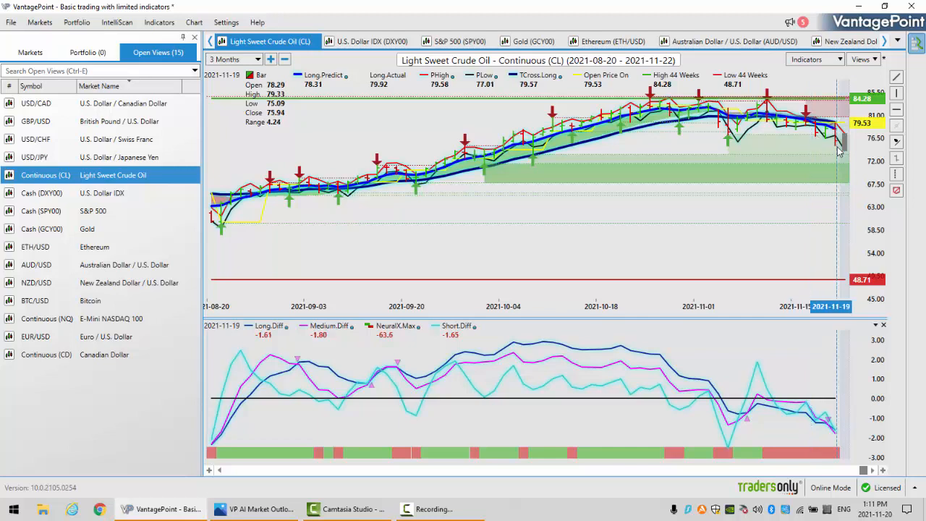
mouse_move(233, 15)
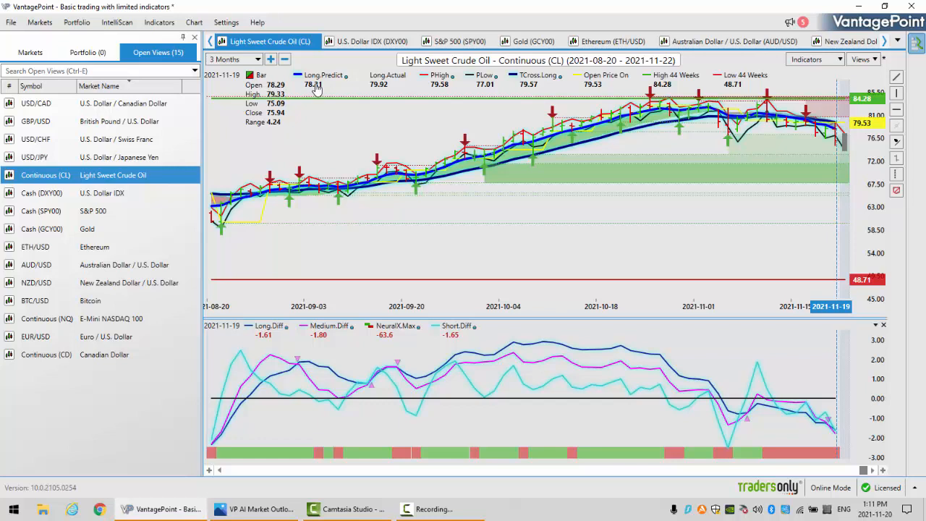
mouse_move(540, 85)
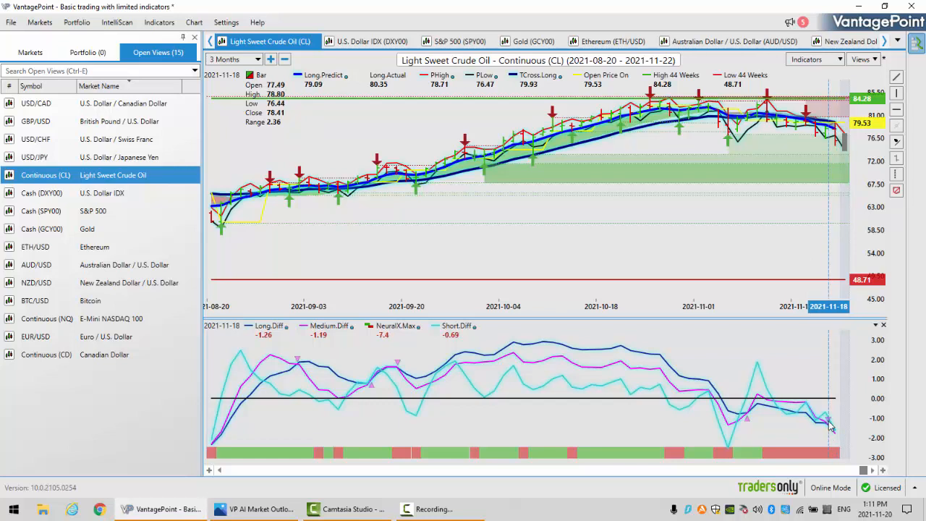
mouse_move(832, 432)
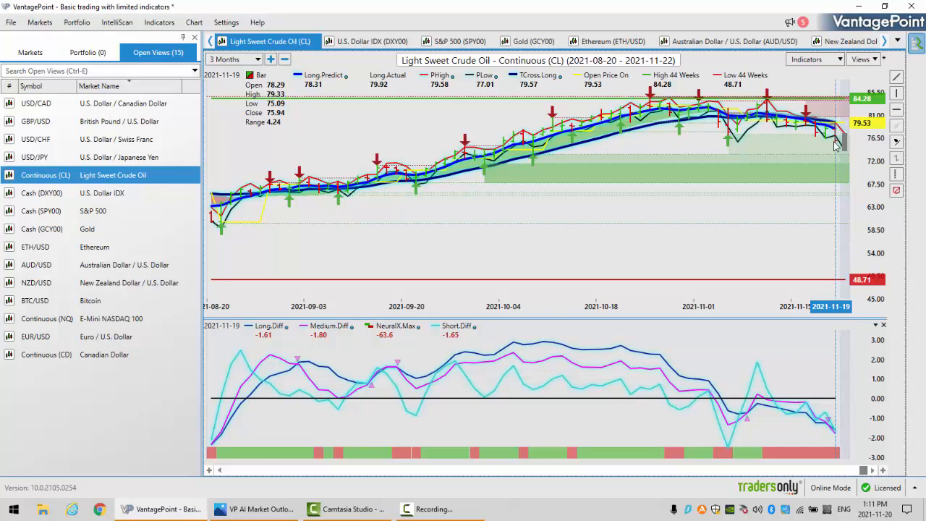
mouse_move(837, 152)
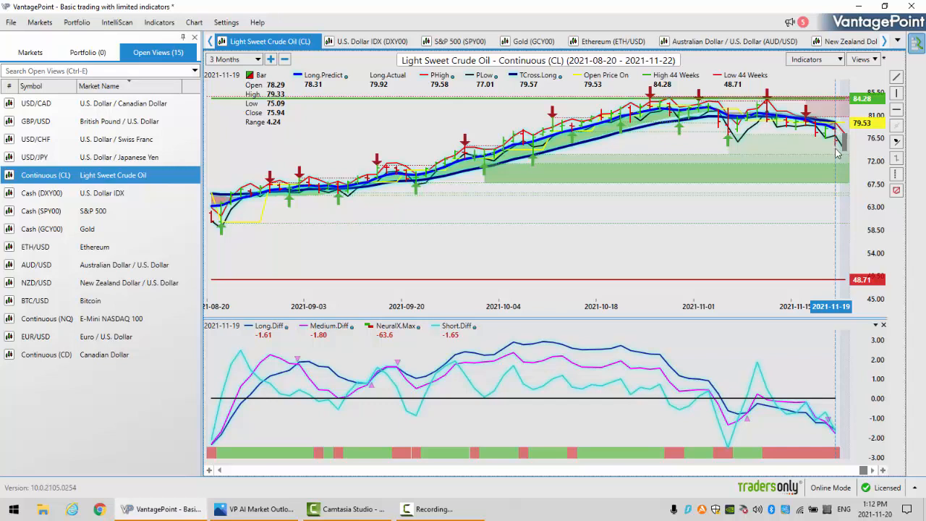
mouse_move(532, 152)
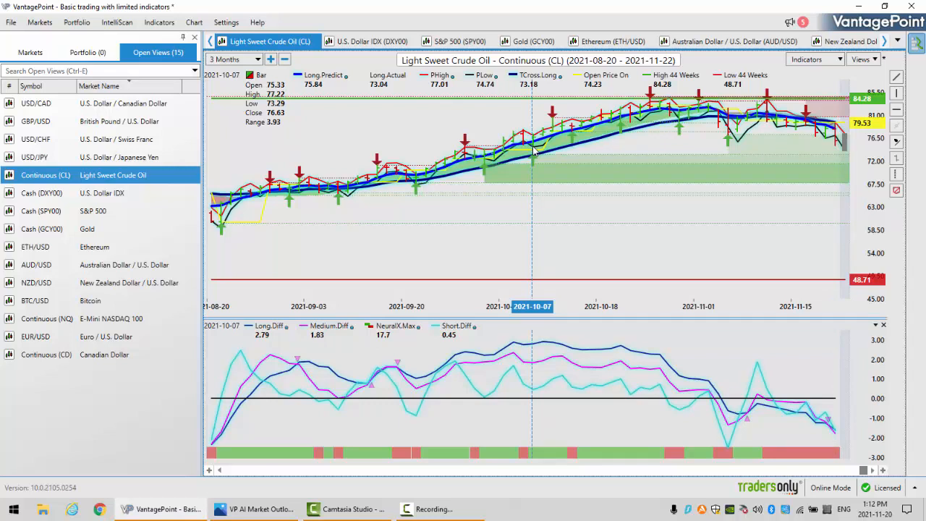
mouse_move(539, 161)
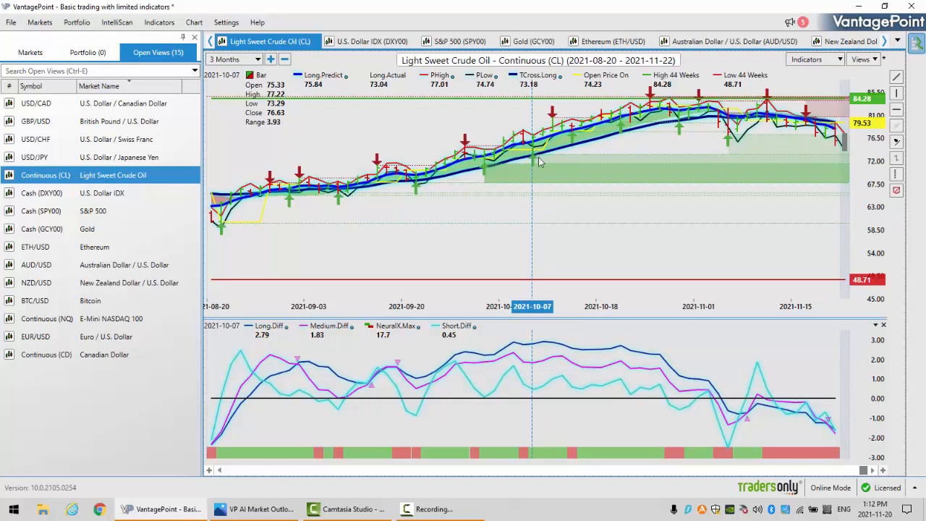
mouse_move(850, 165)
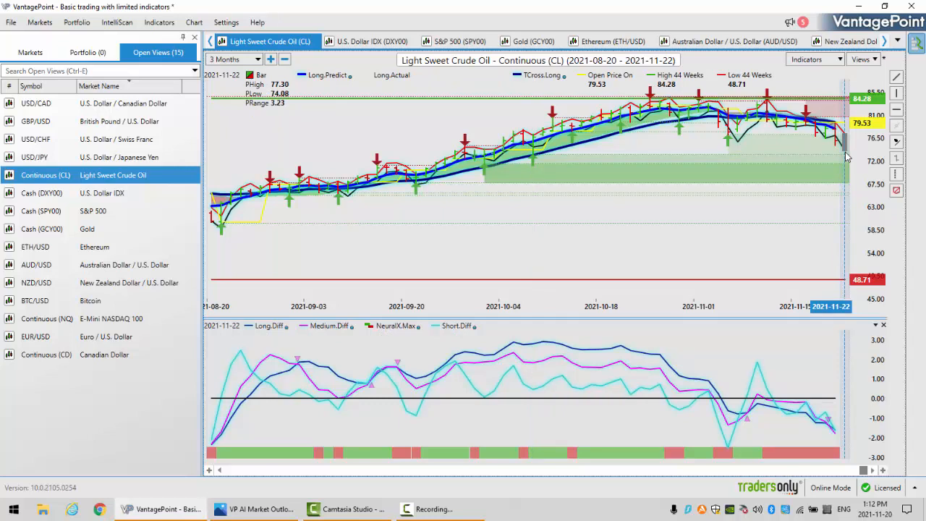
mouse_move(677, 159)
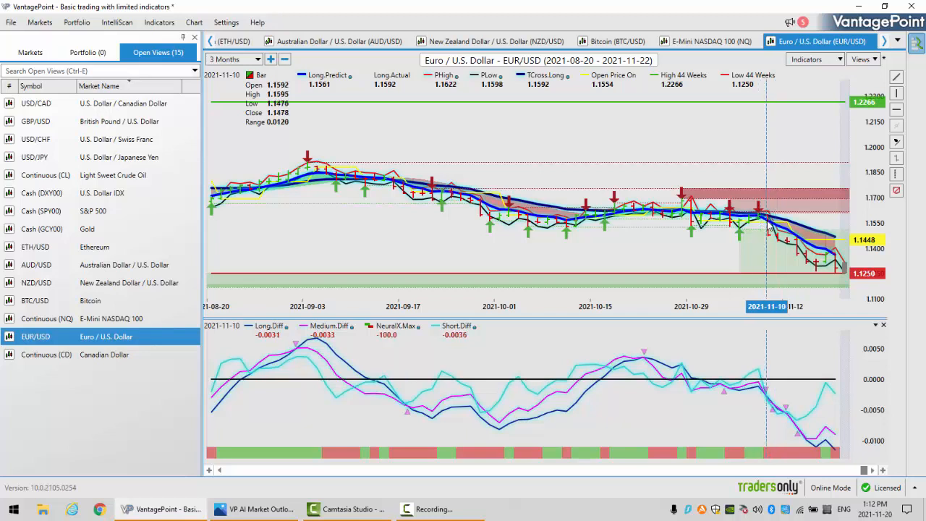
mouse_move(798, 264)
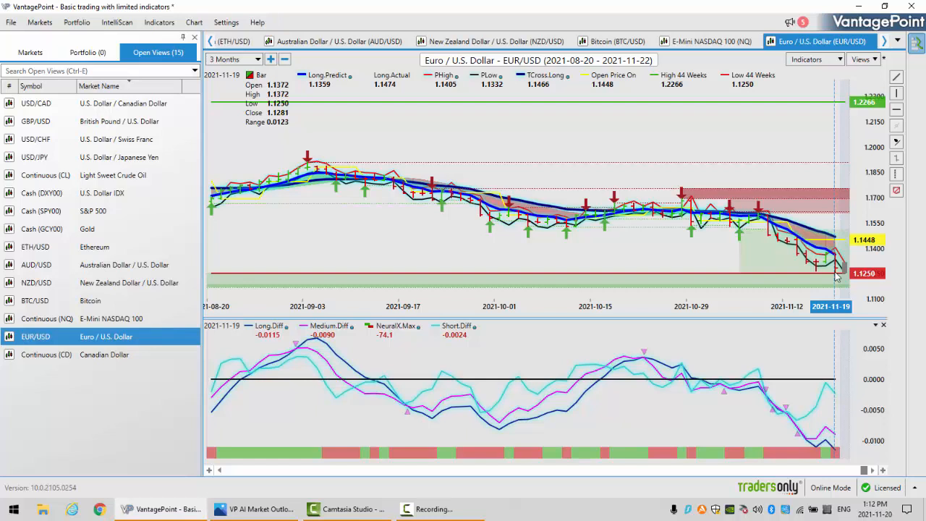
mouse_move(829, 458)
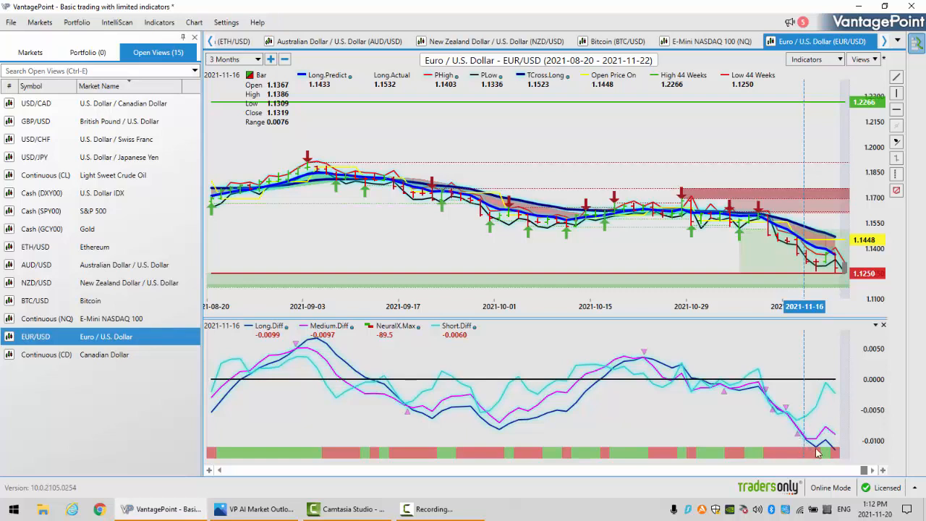
mouse_move(836, 388)
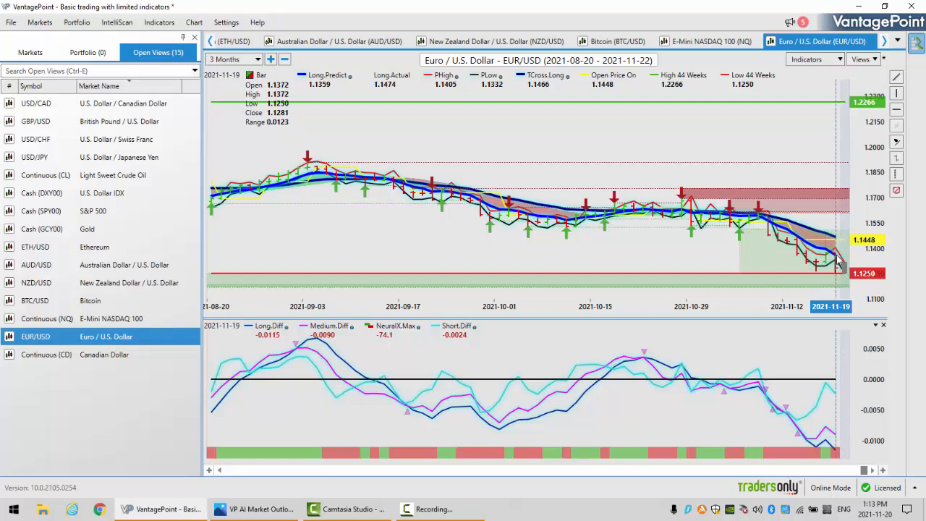
mouse_move(838, 259)
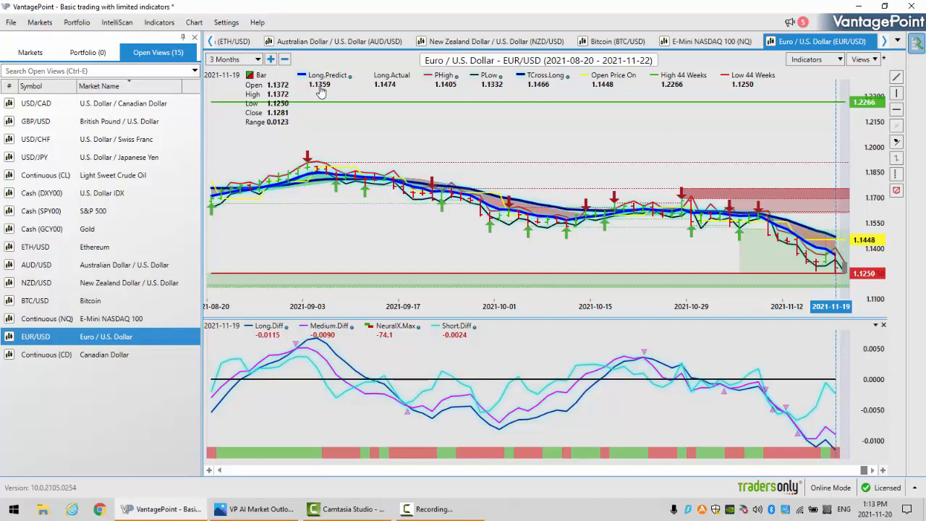
mouse_move(548, 92)
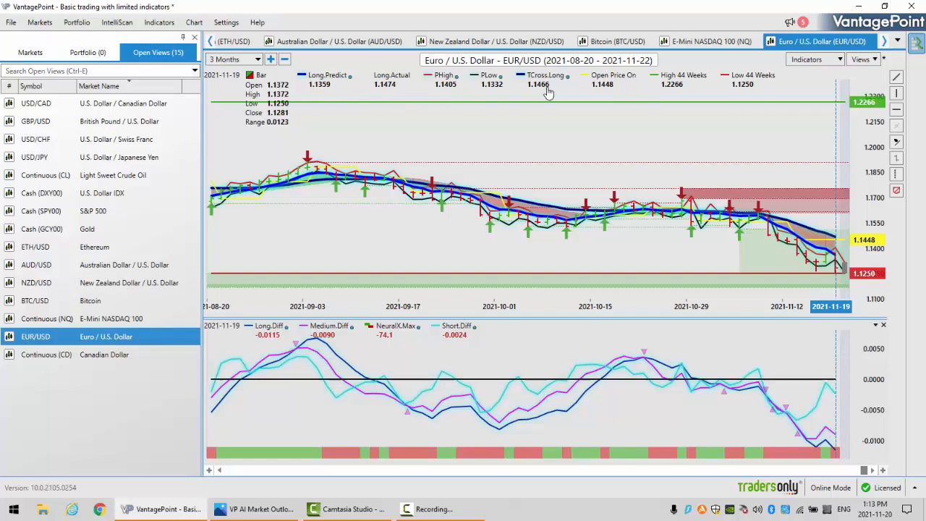
mouse_move(795, 200)
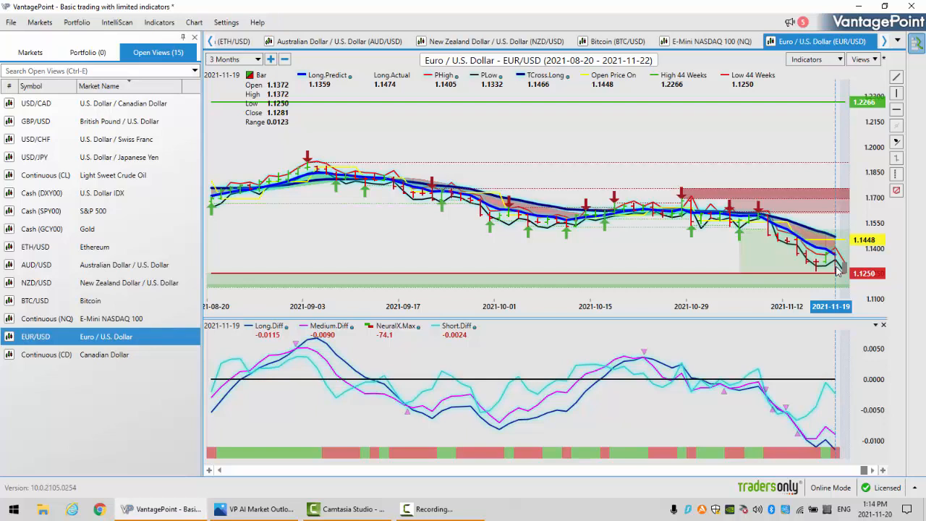
mouse_move(321, 94)
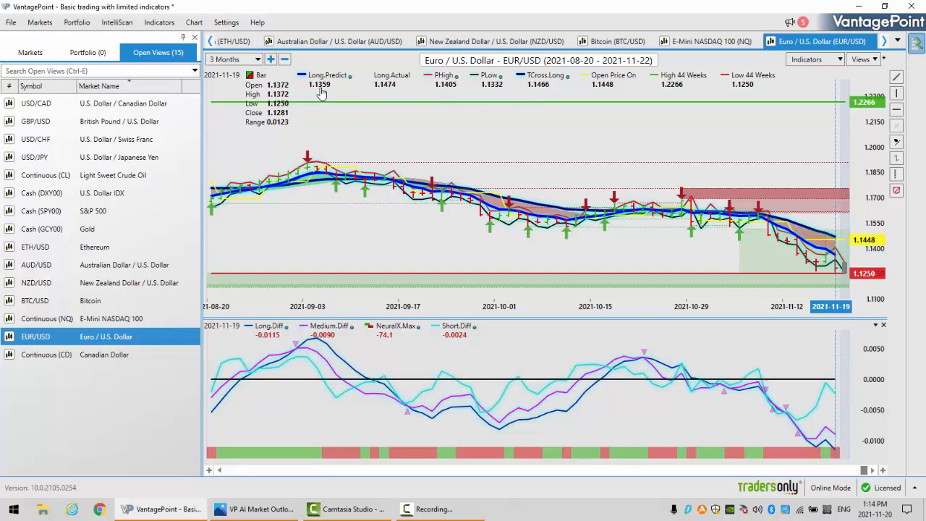
mouse_move(531, 94)
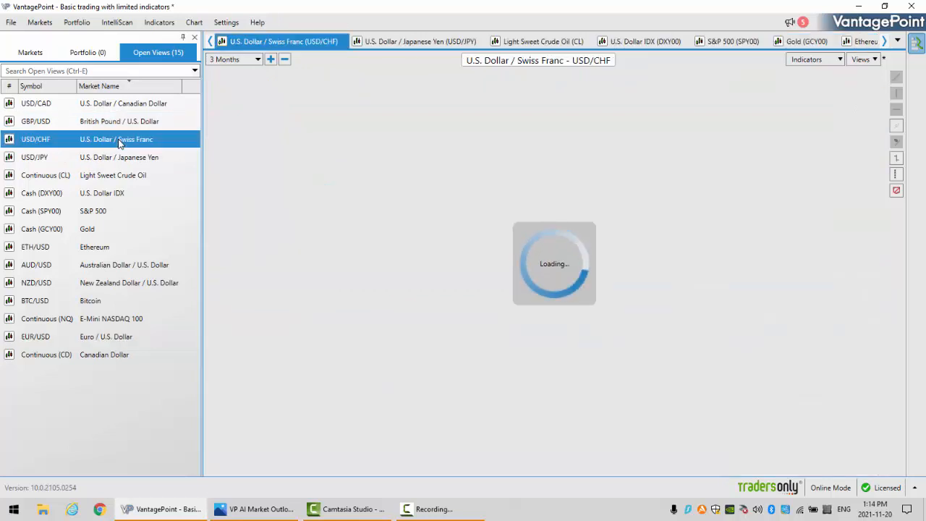
Load the USD/CHF daily chart with predictive lines and difference panel
left_click(117, 139)
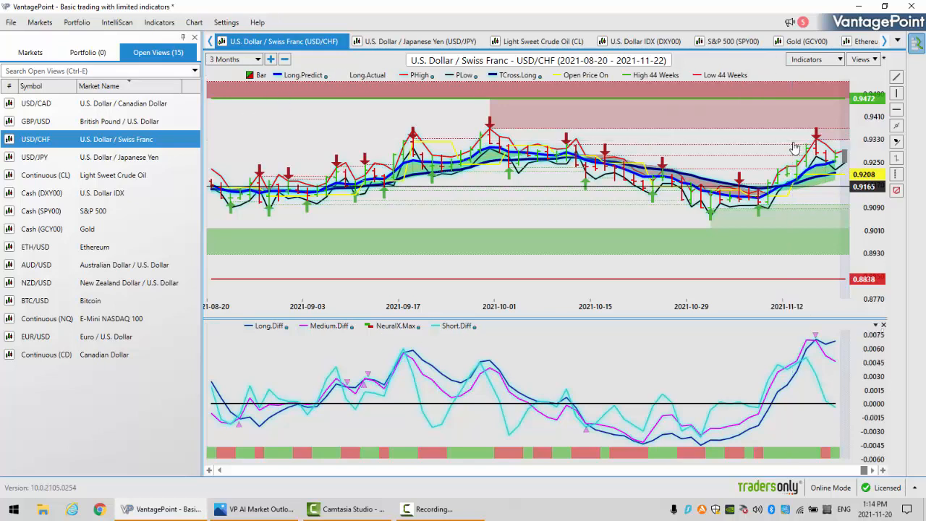
mouse_move(839, 170)
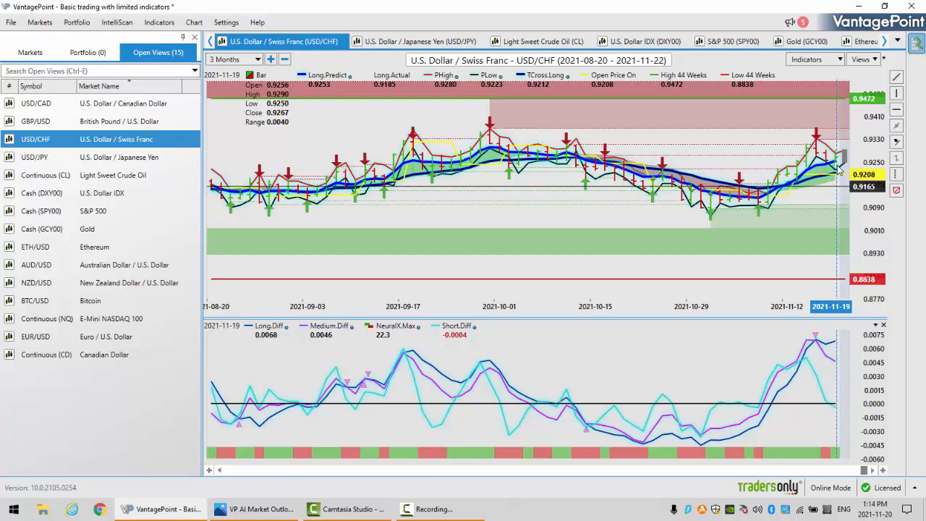
mouse_move(838, 176)
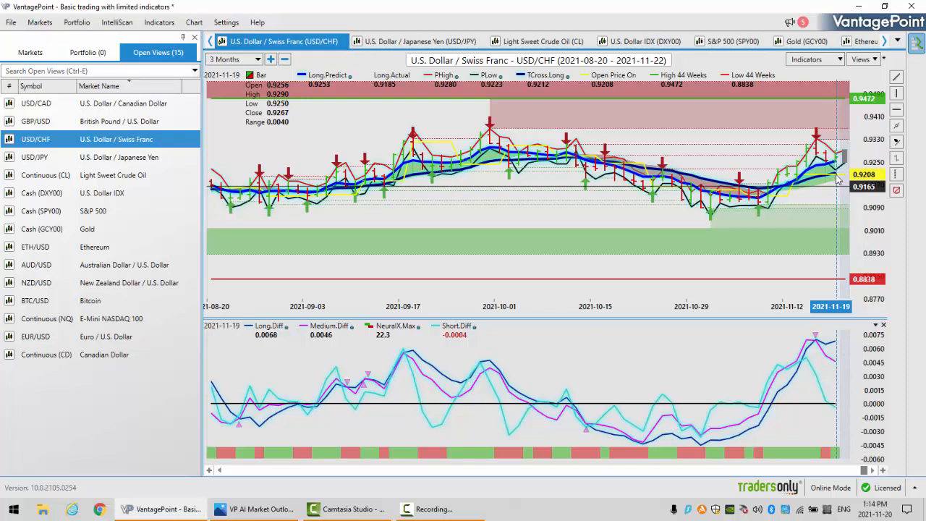
mouse_move(362, 93)
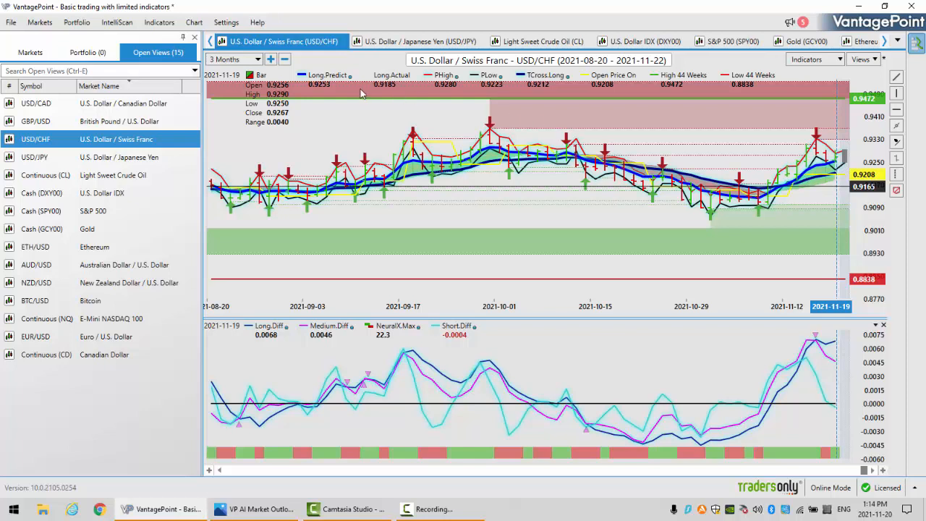
mouse_move(333, 94)
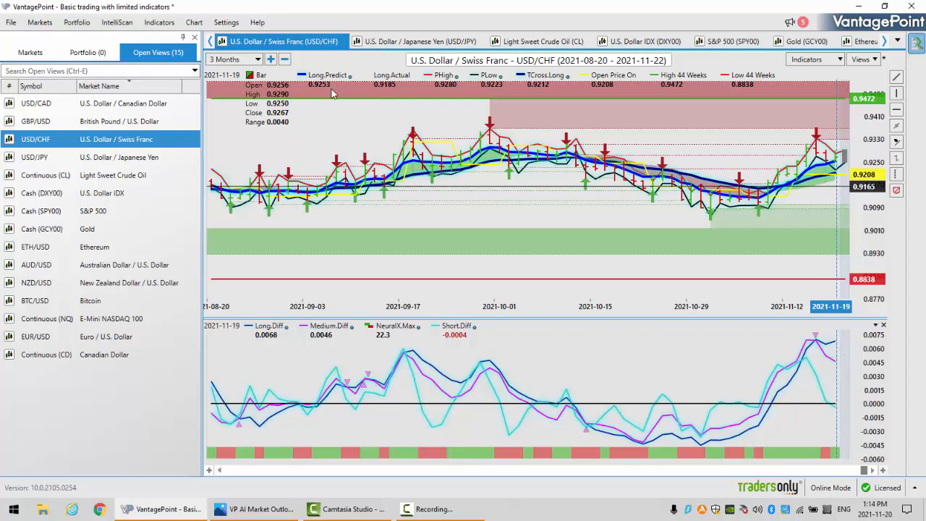
mouse_move(328, 93)
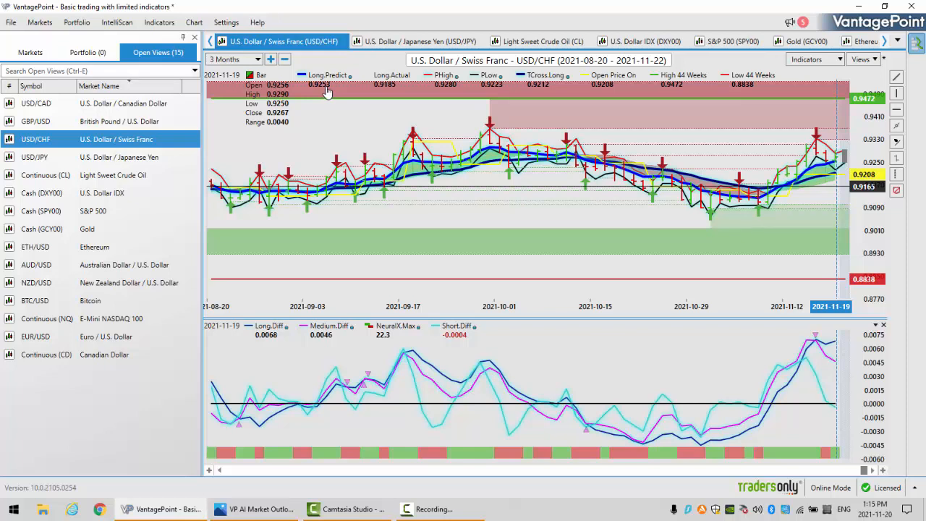
mouse_move(550, 86)
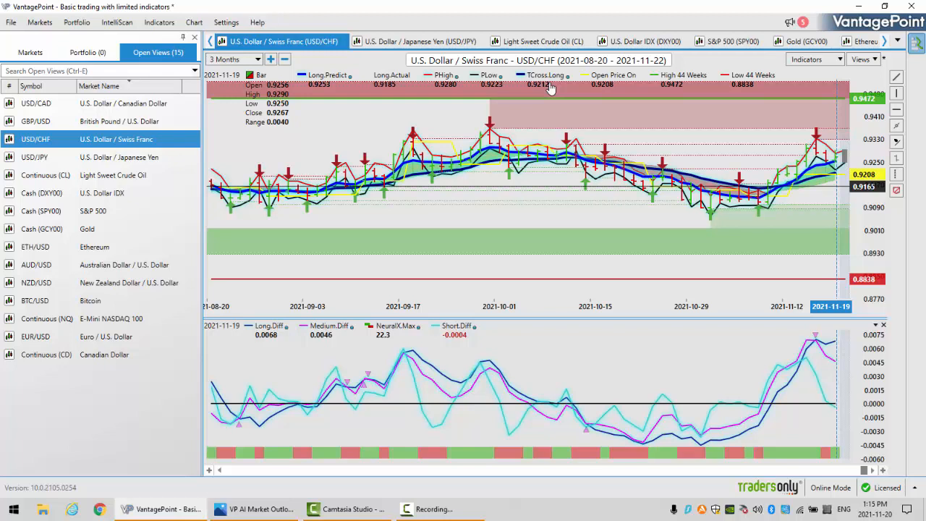
mouse_move(825, 338)
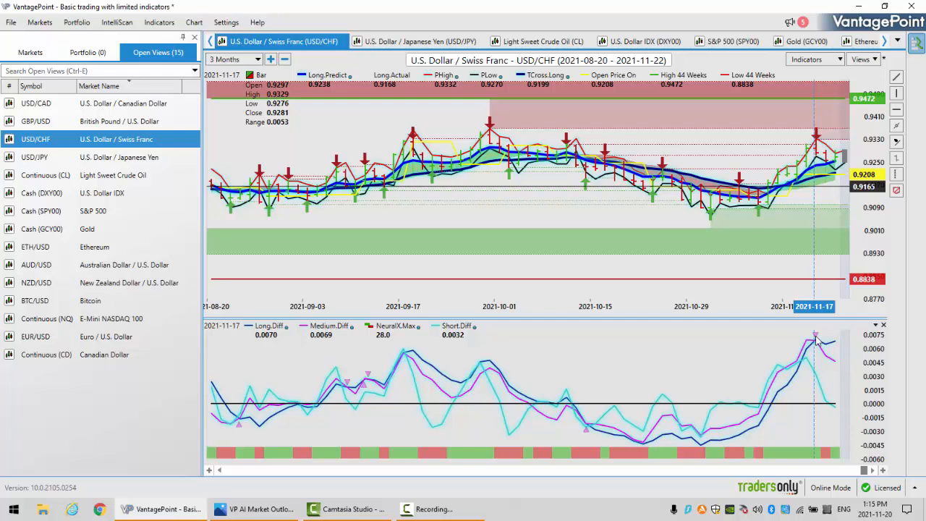
mouse_move(835, 174)
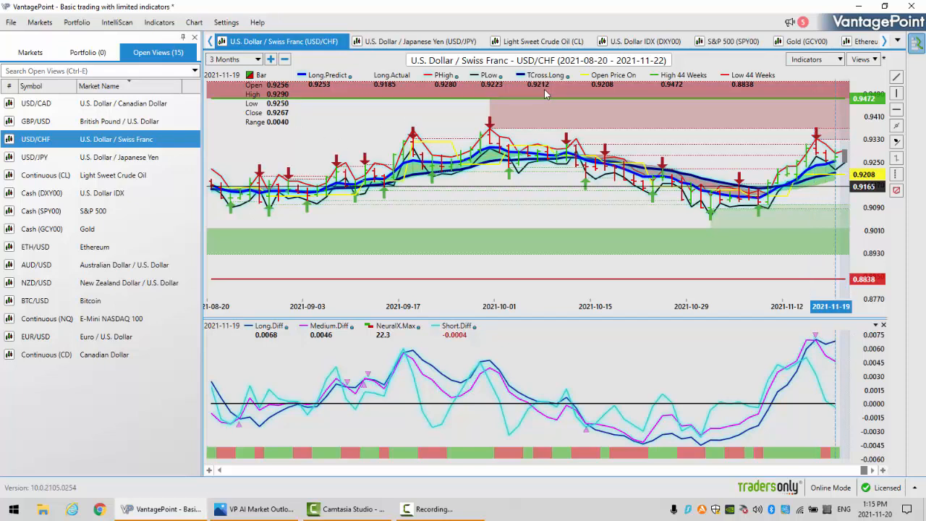
mouse_move(109, 121)
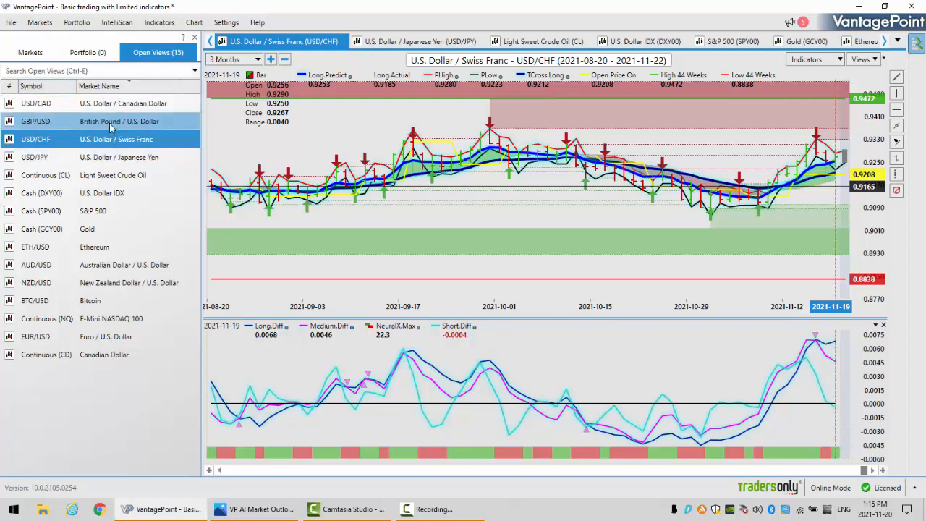
Replace USD/CHF with the GBP/USD daily chart and its PHigh/PLow indicators
left_click(36, 121)
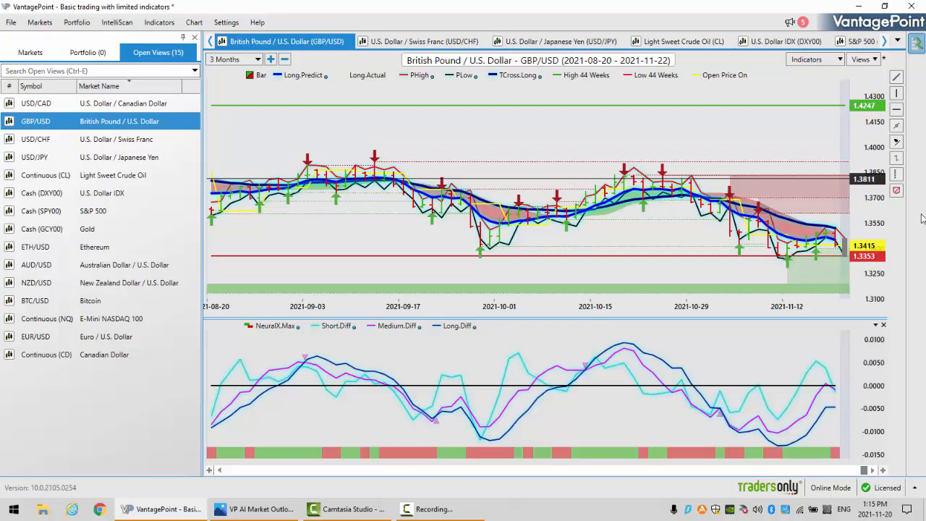
mouse_move(836, 250)
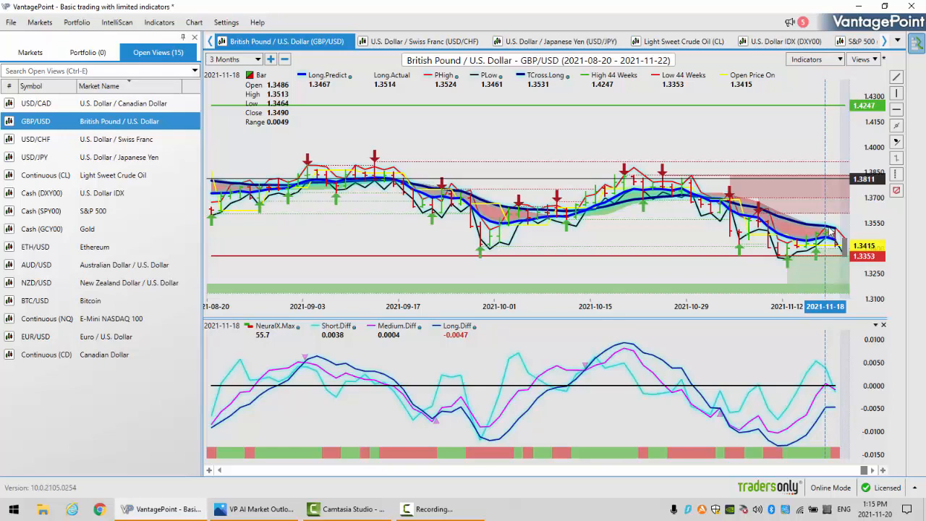
mouse_move(832, 236)
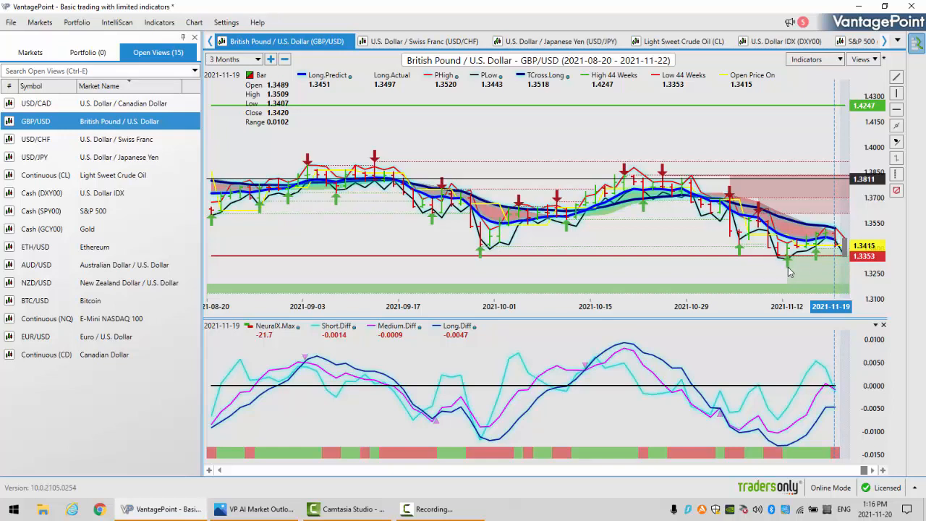
mouse_move(690, 288)
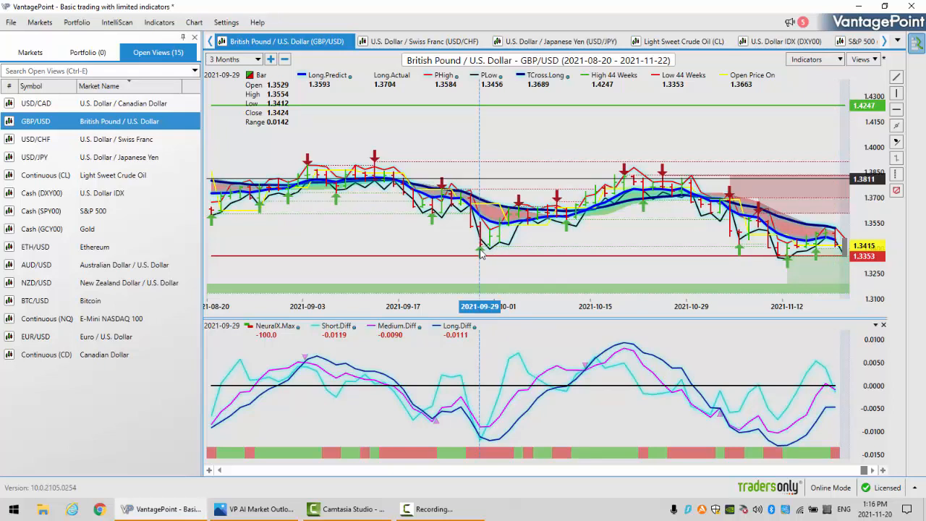
mouse_move(829, 413)
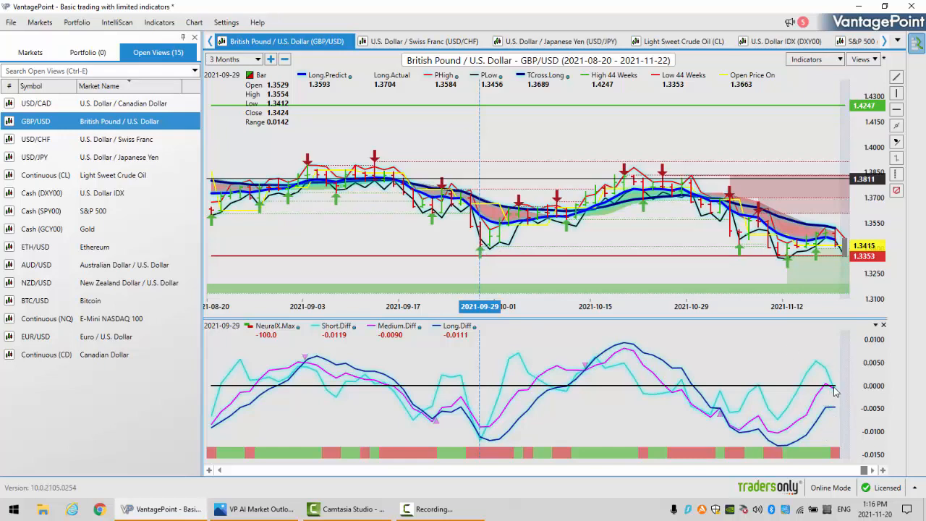
mouse_move(830, 389)
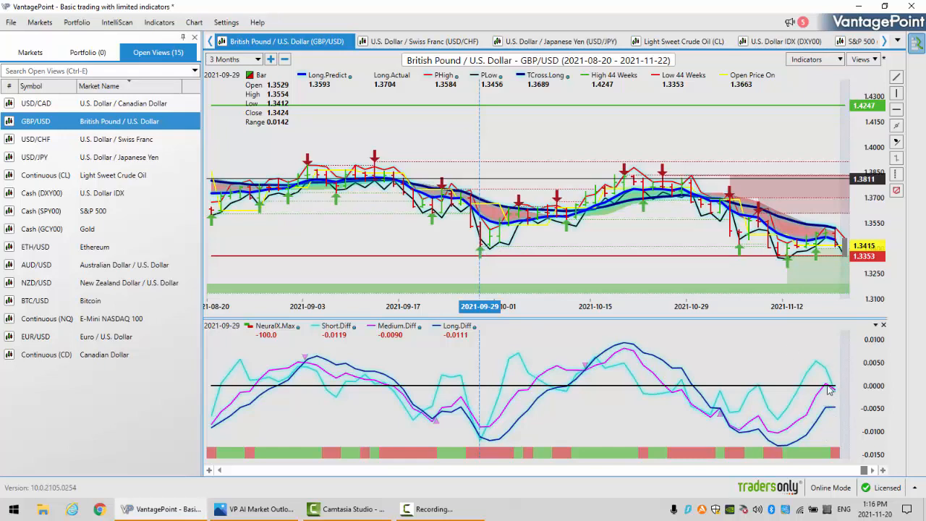
mouse_move(837, 396)
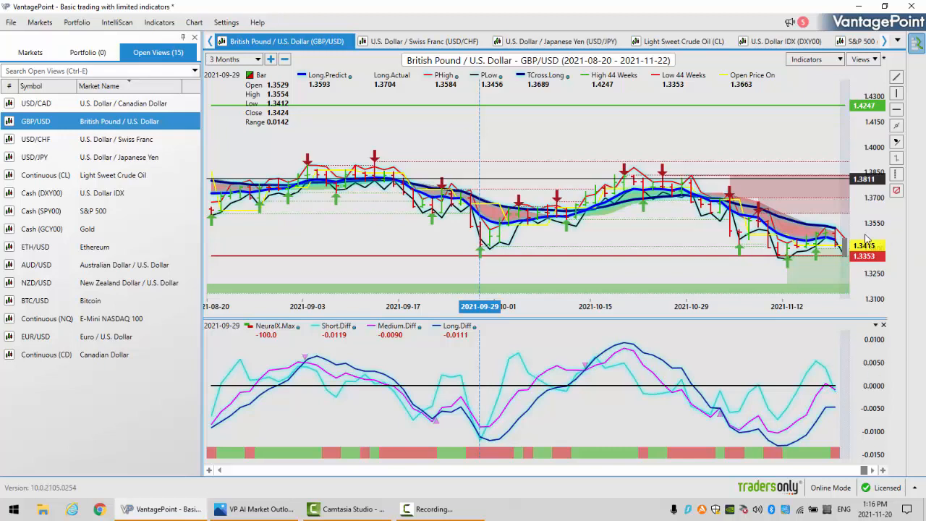
mouse_move(869, 240)
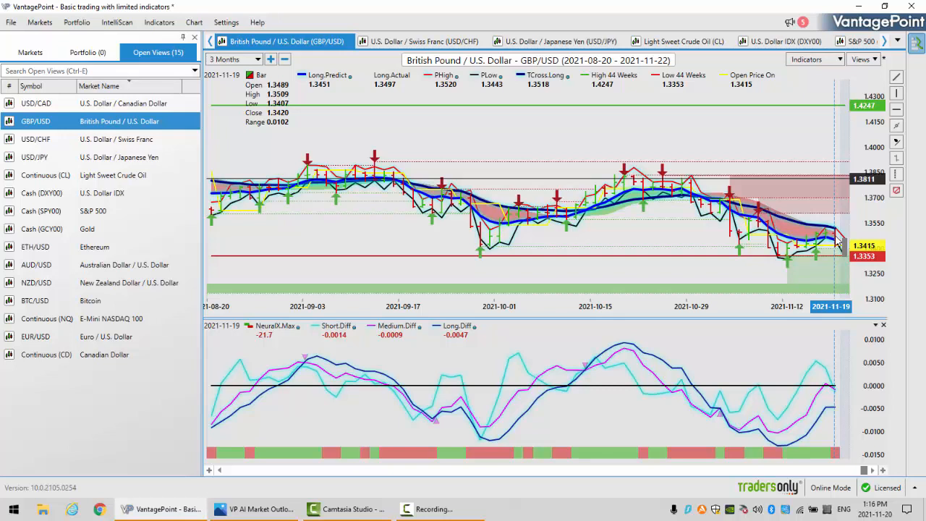
mouse_move(848, 240)
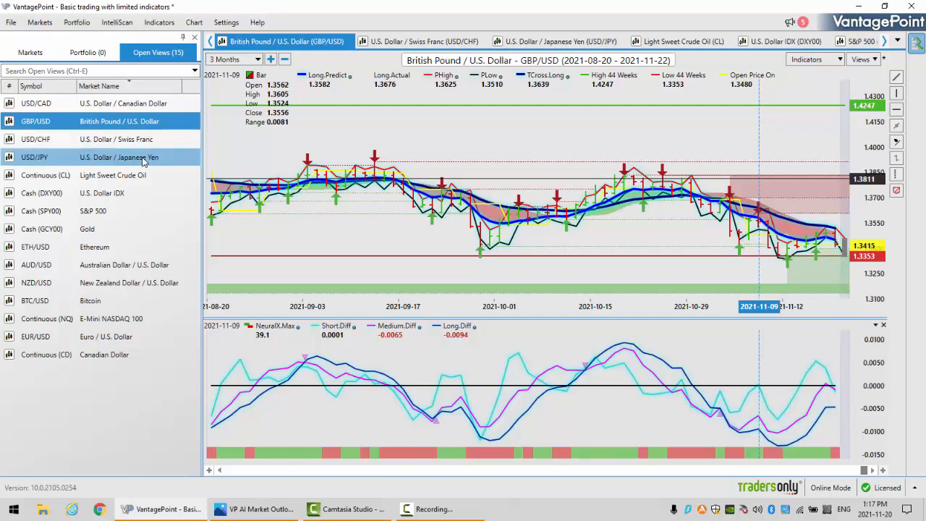
Replace GBP/USD with the USD/JPY daily chart showing 2021-11-19 readings
left_click(120, 157)
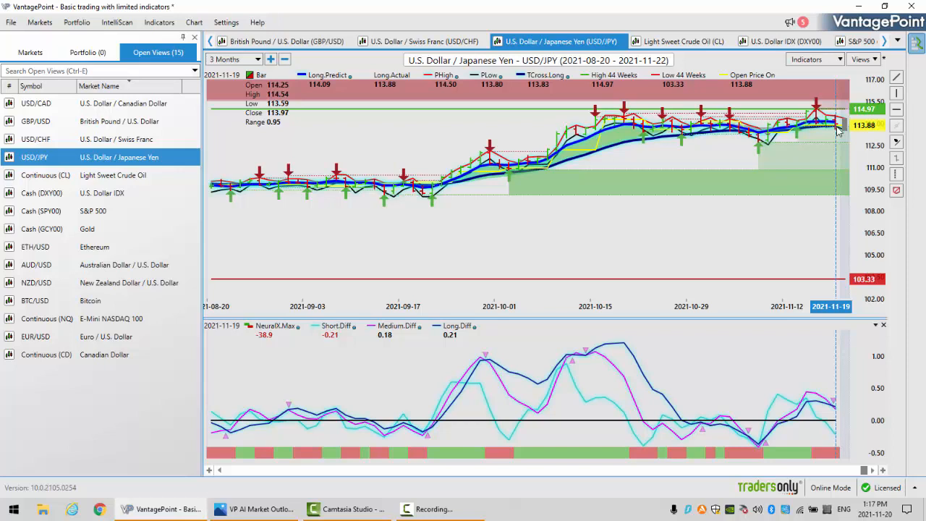
mouse_move(542, 94)
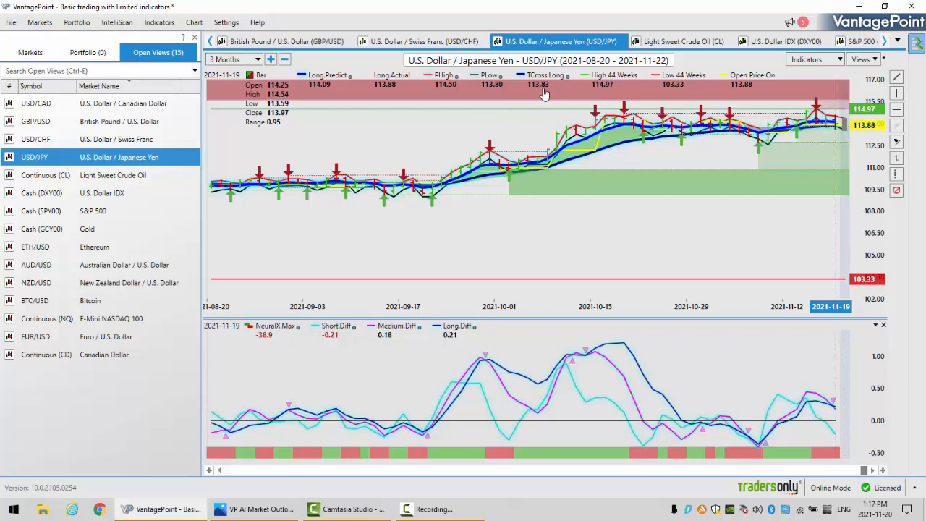
mouse_move(841, 145)
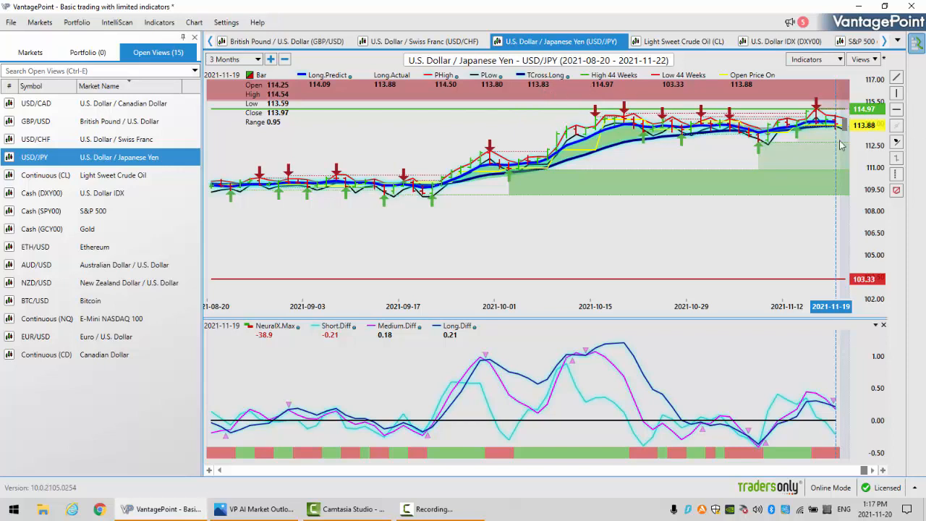
mouse_move(839, 133)
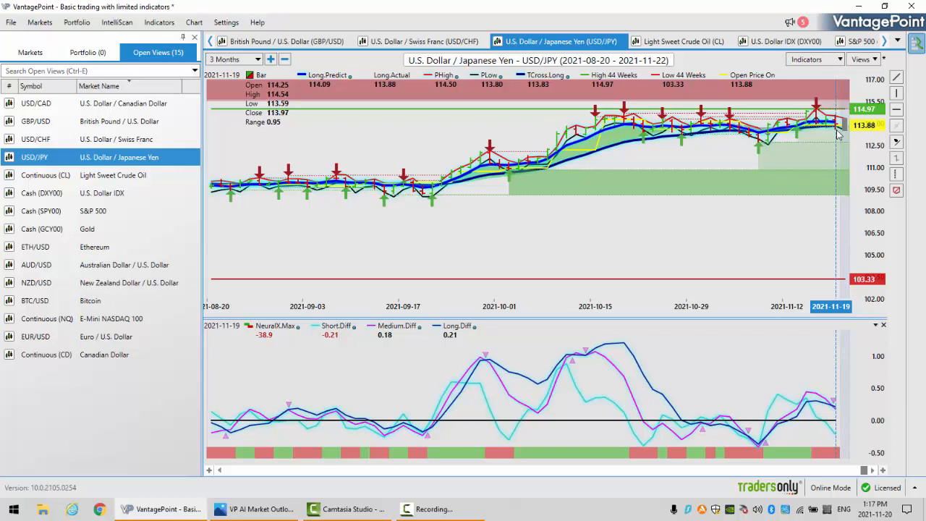
mouse_move(829, 402)
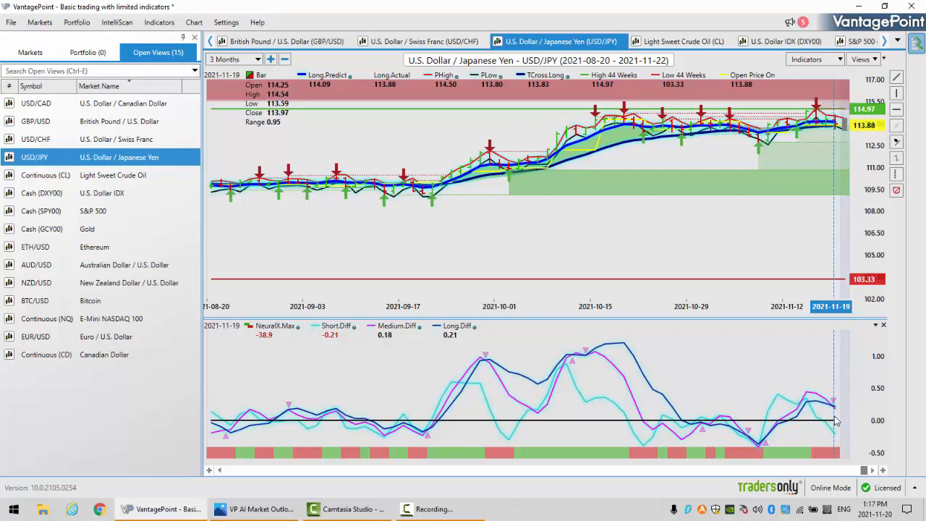
mouse_move(837, 406)
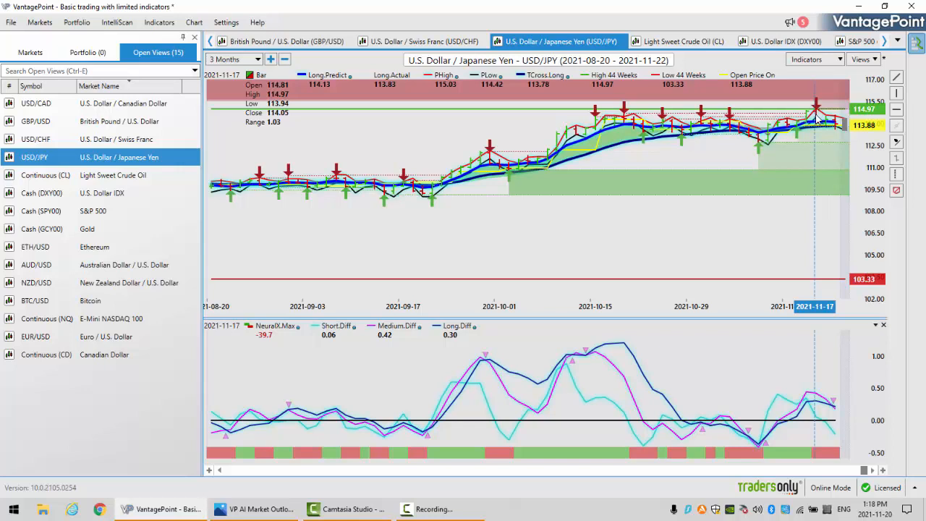
mouse_move(838, 414)
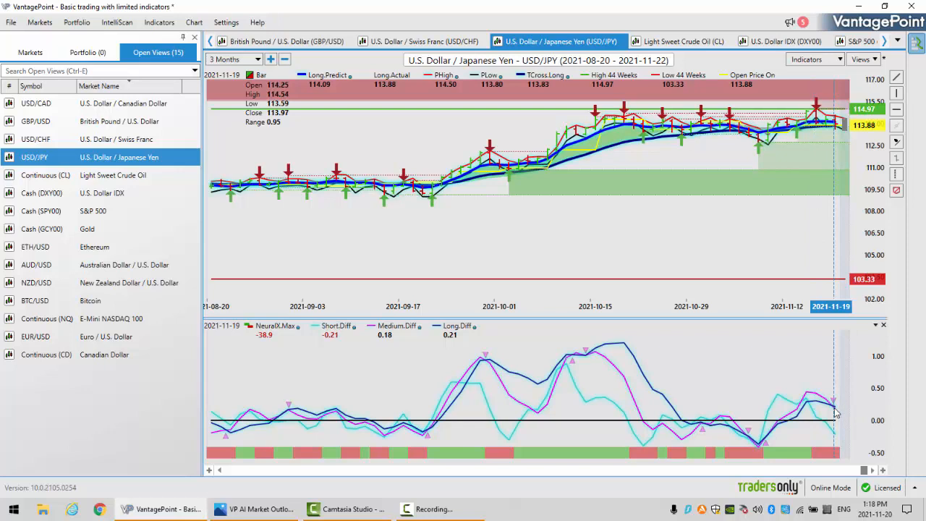
mouse_move(446, 396)
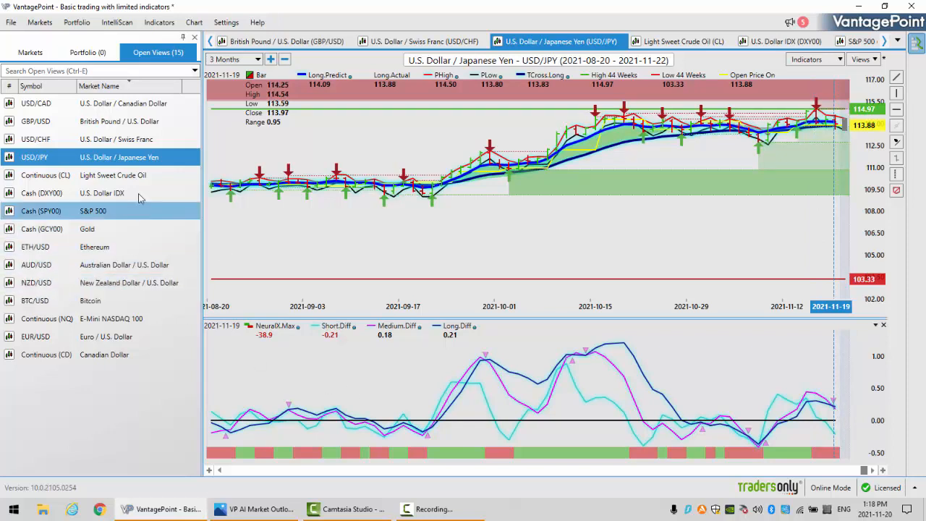
Replace USD/JPY with the USD/CAD daily chart showing 2021-11-19 readings
left_click(36, 102)
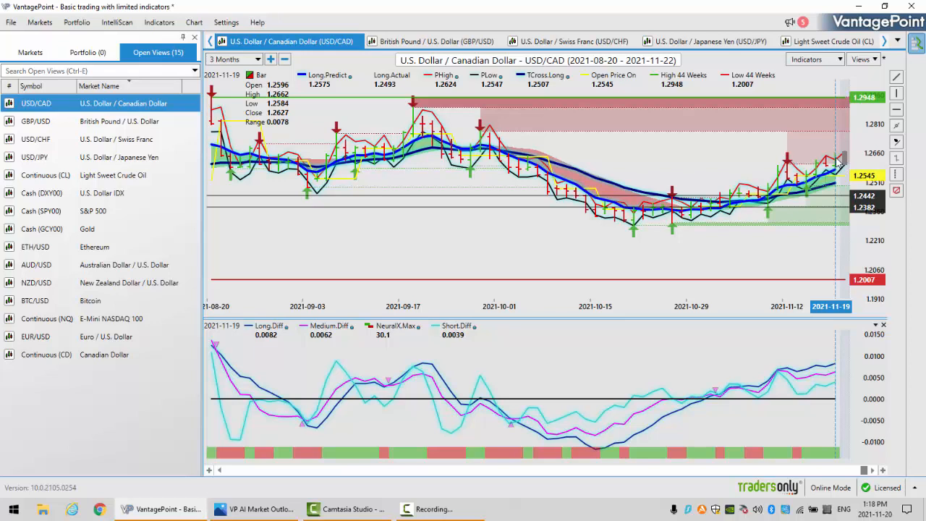
mouse_move(539, 94)
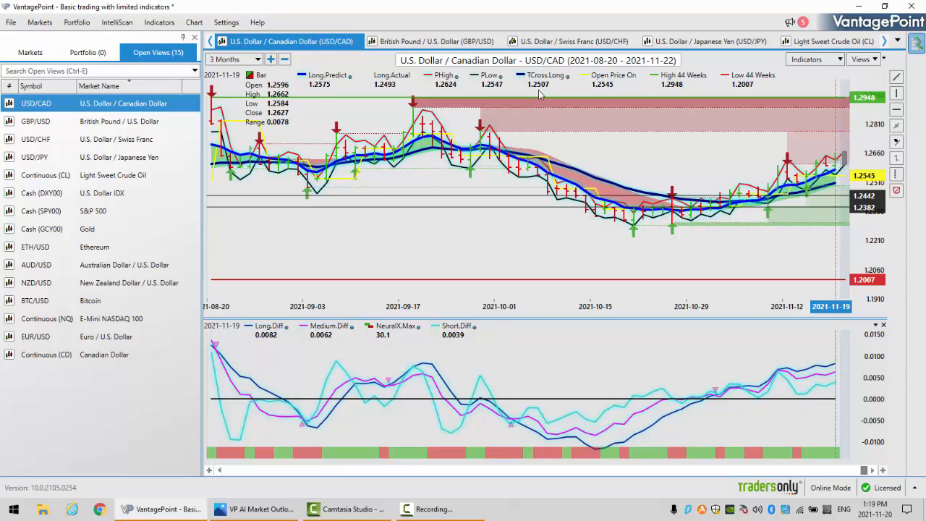
mouse_move(789, 201)
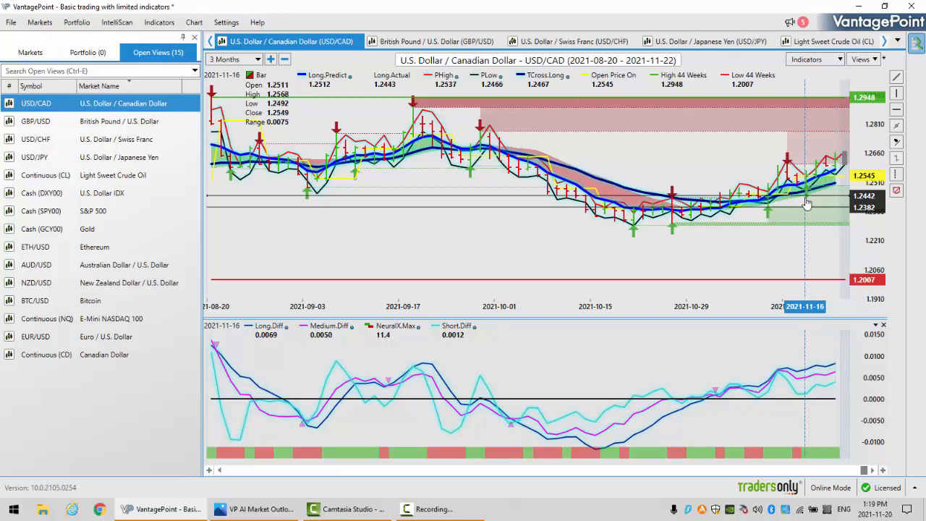
mouse_move(320, 94)
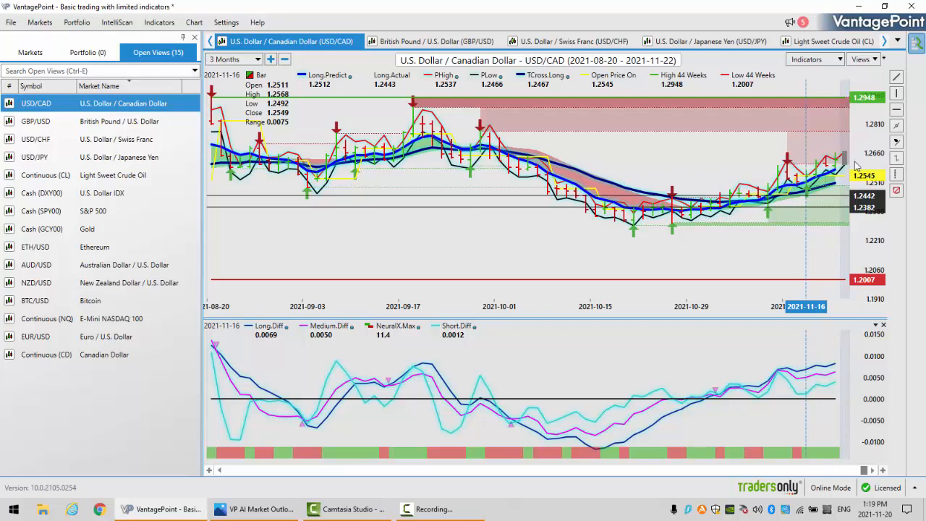
mouse_move(857, 165)
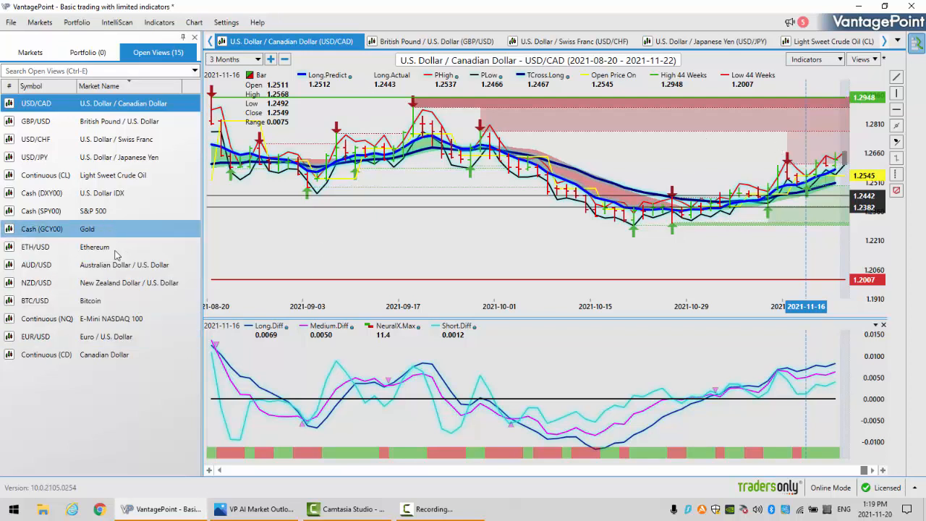
Replace USD/CAD with the AUD/USD daily chart and its predictive lines
left_click(36, 264)
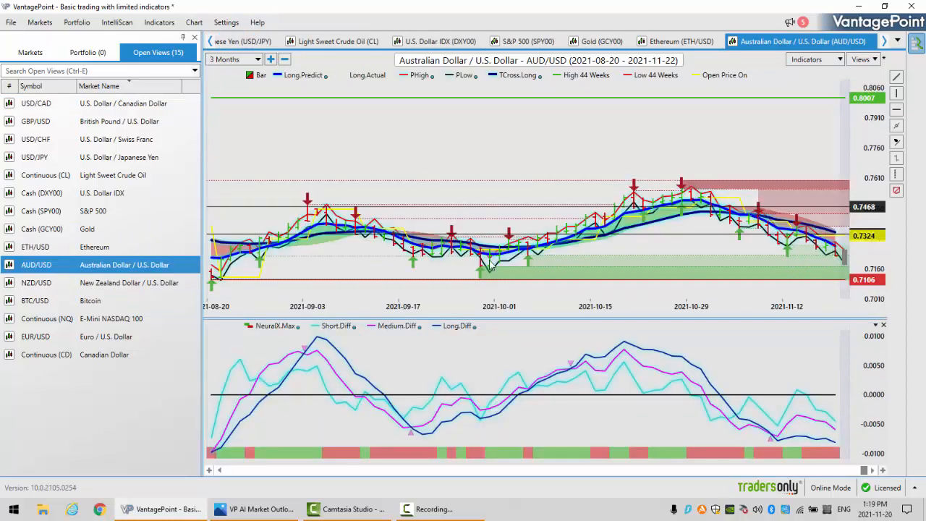
mouse_move(479, 264)
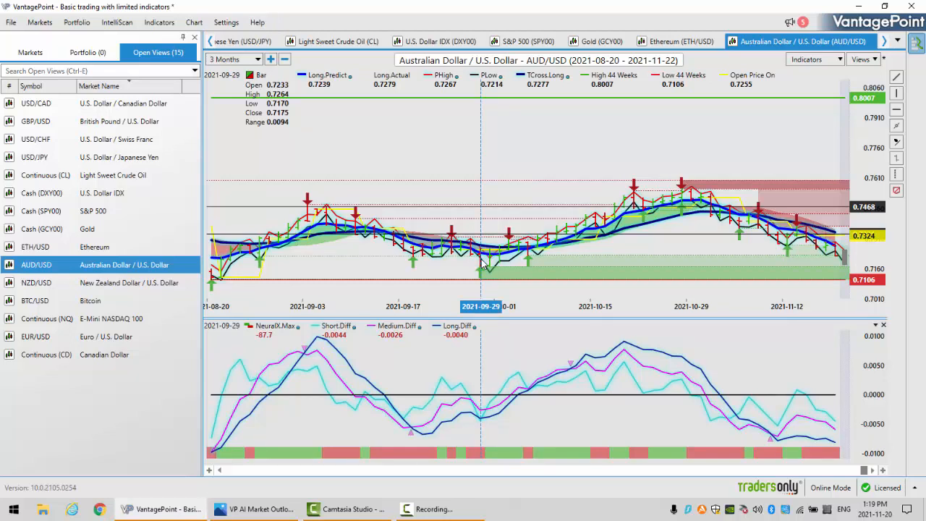
mouse_move(790, 324)
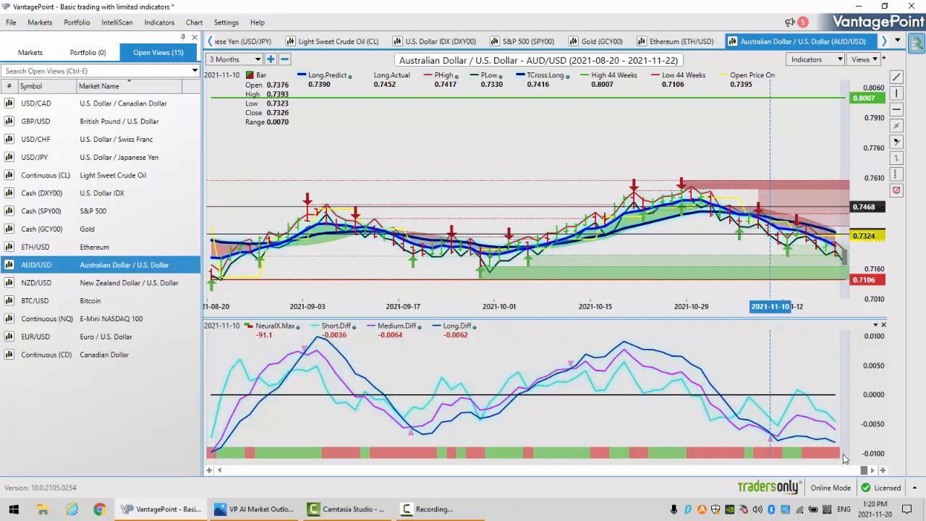
mouse_move(837, 456)
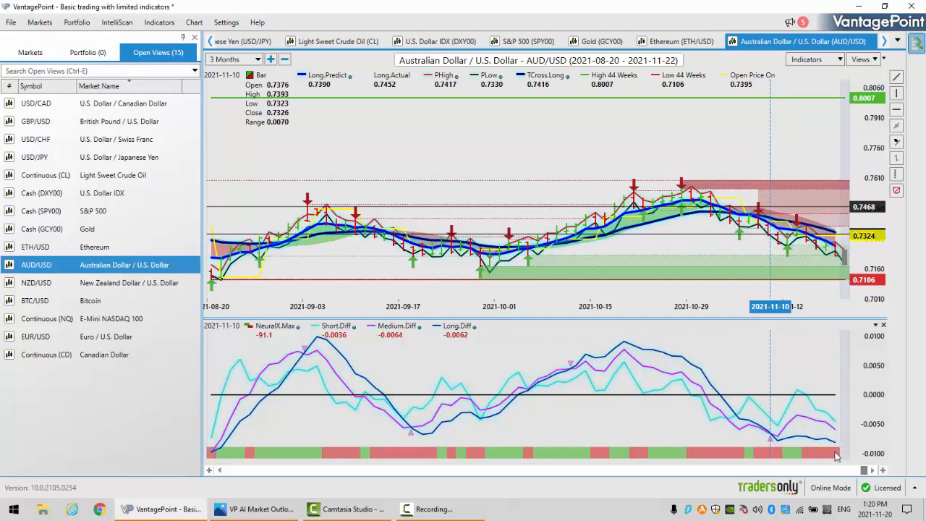
mouse_move(557, 283)
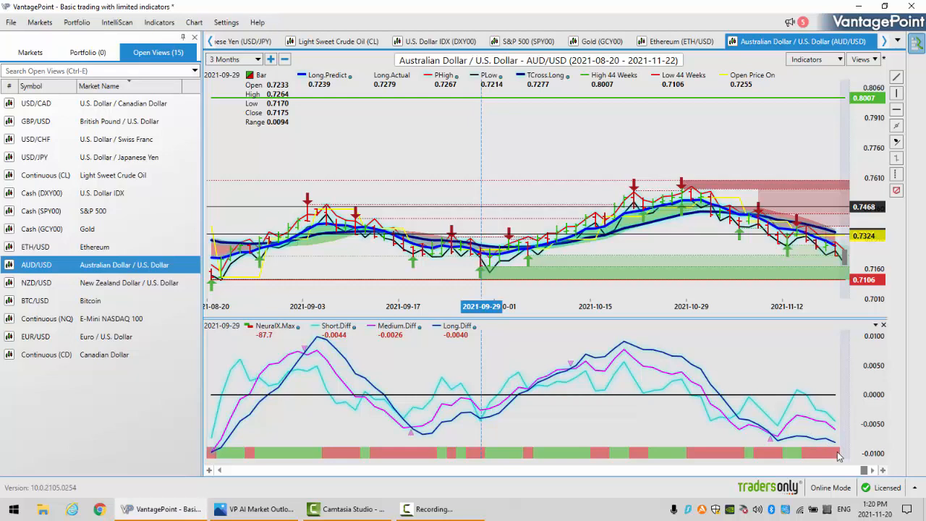
mouse_move(847, 269)
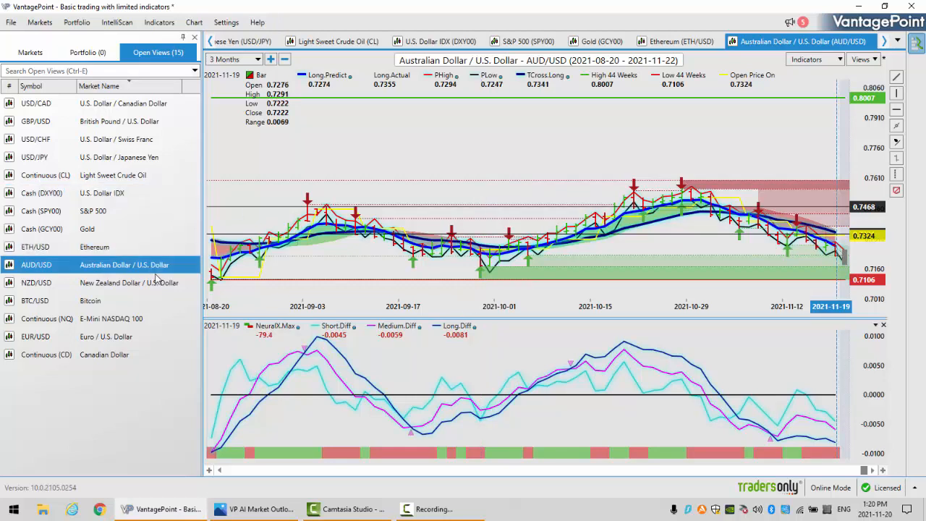
Load the NZD/USD daily predictive chart from Open Views
left_click(36, 282)
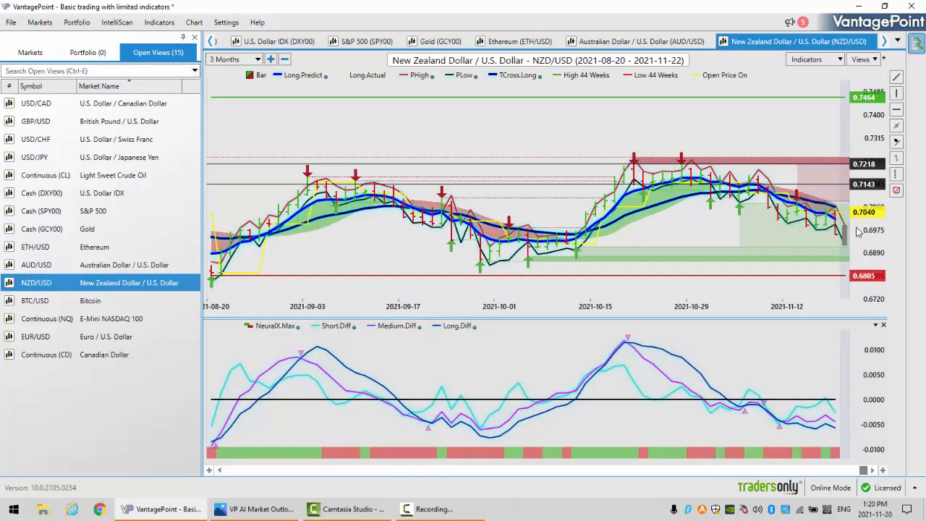
mouse_move(579, 254)
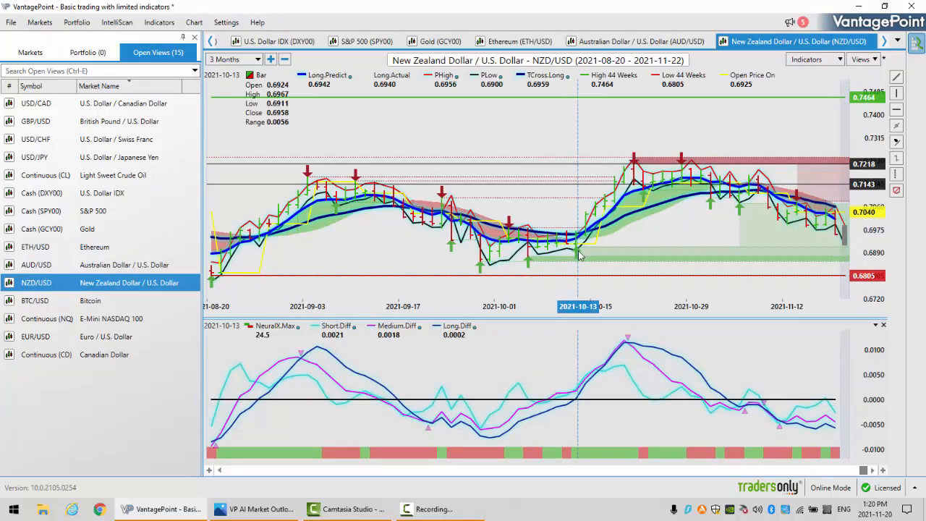
mouse_move(480, 259)
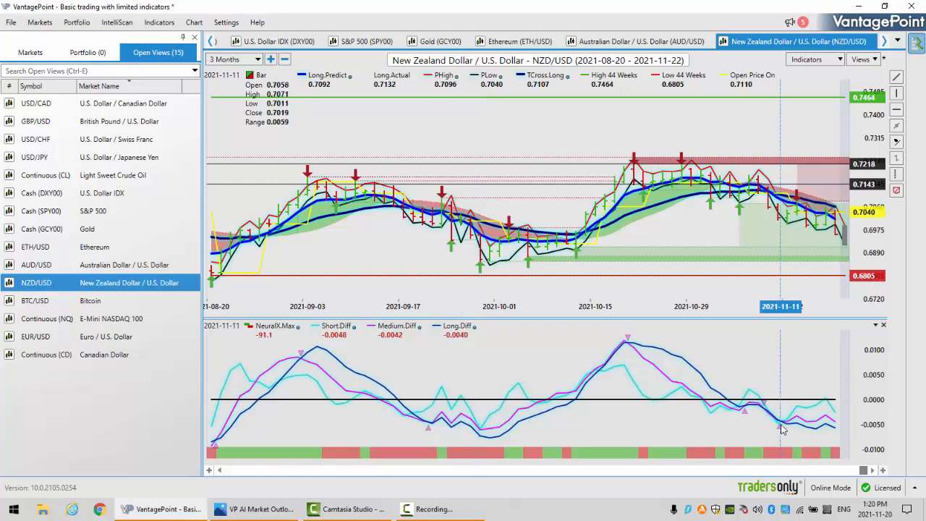
mouse_move(785, 225)
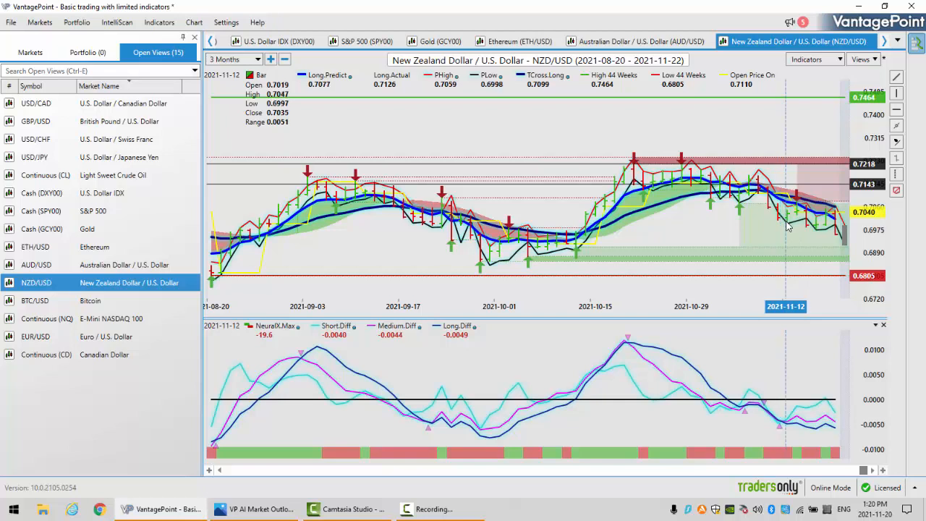
mouse_move(845, 235)
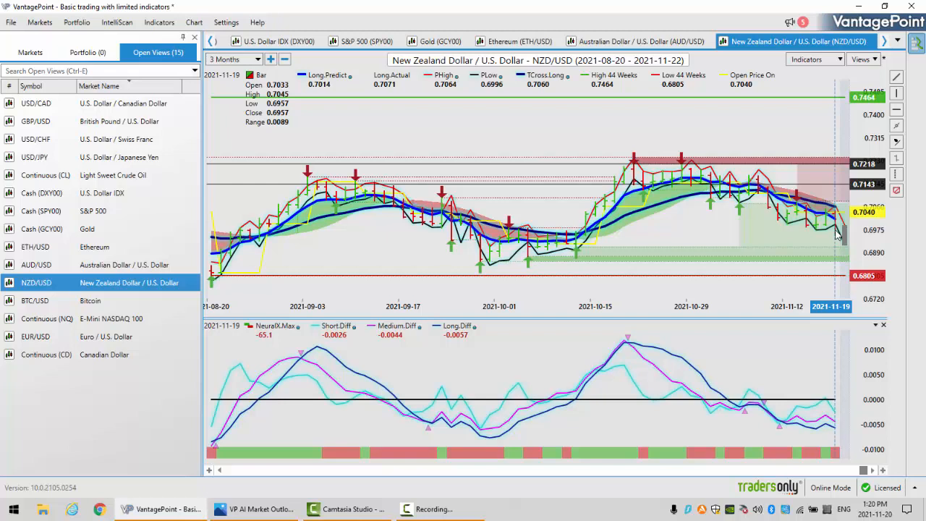
mouse_move(361, 360)
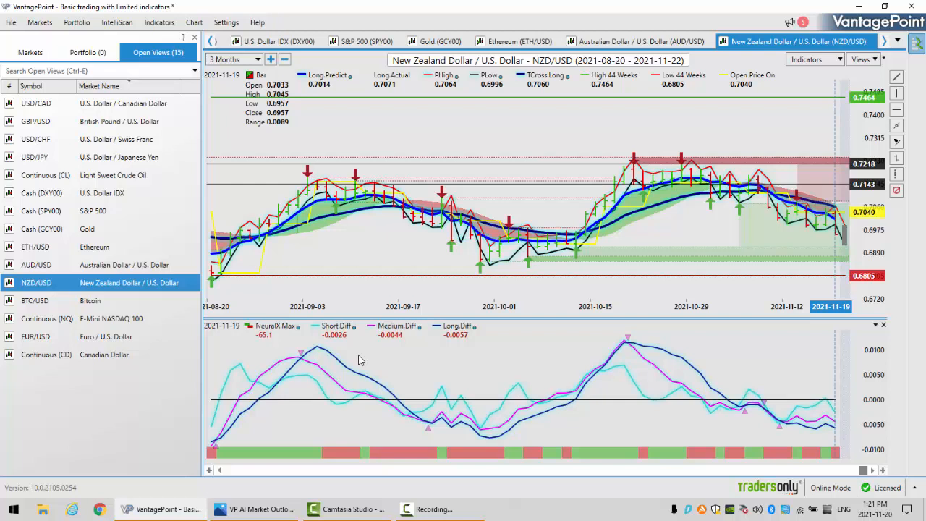
mouse_move(833, 177)
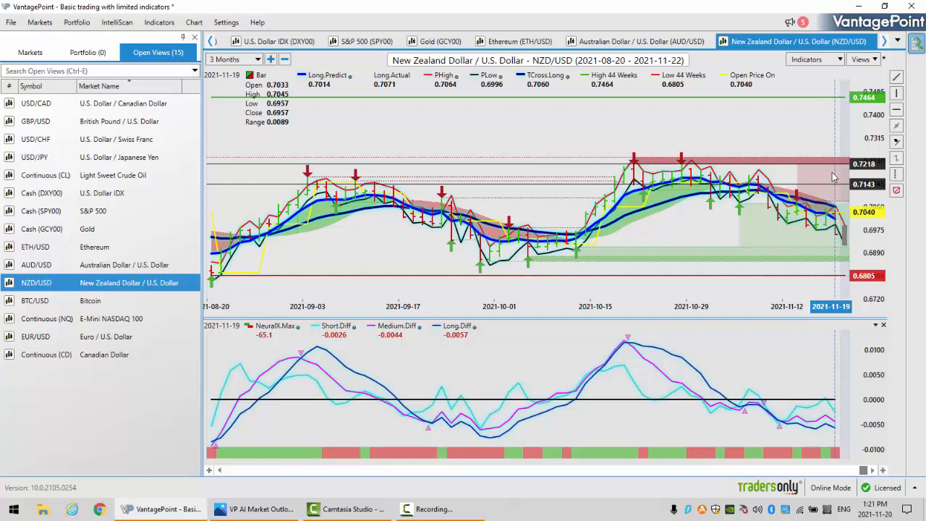
mouse_move(476, 357)
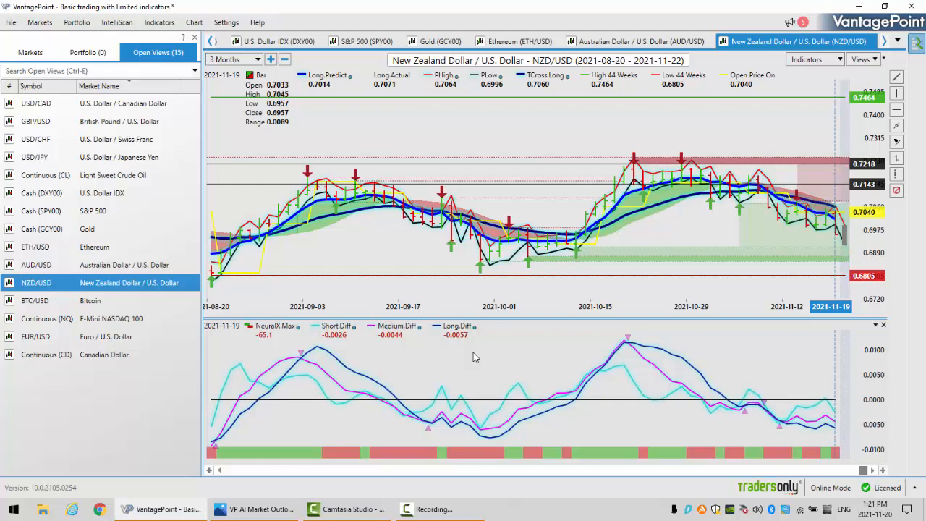
mouse_move(253, 509)
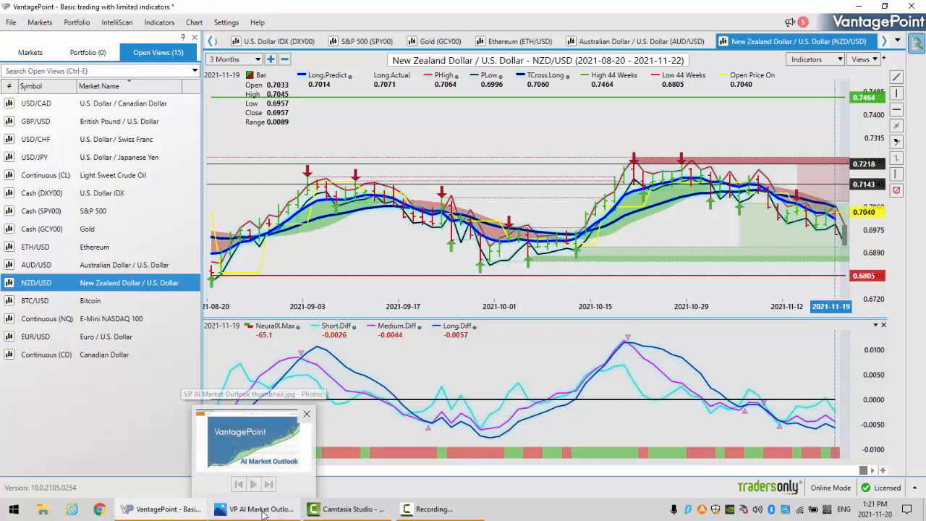
Show the AI Market Outlook thumbnail image in Photos
left_click(253, 441)
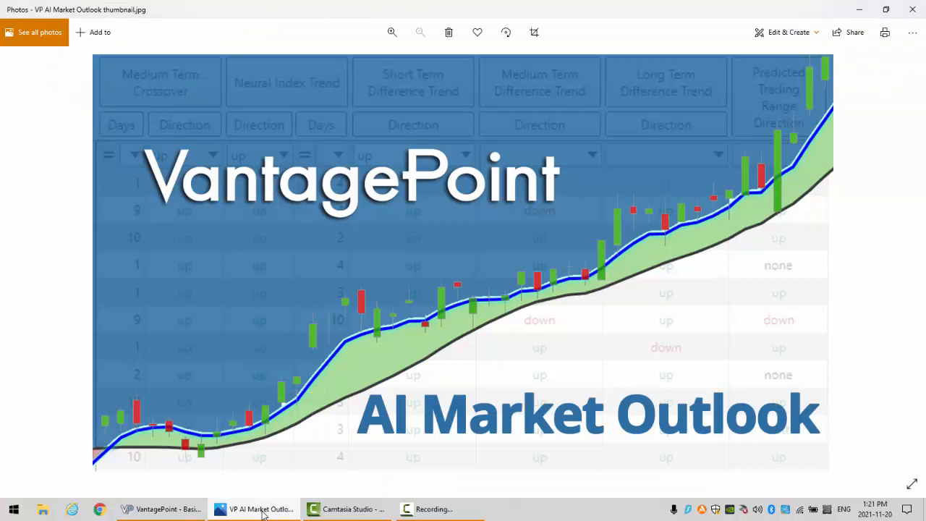